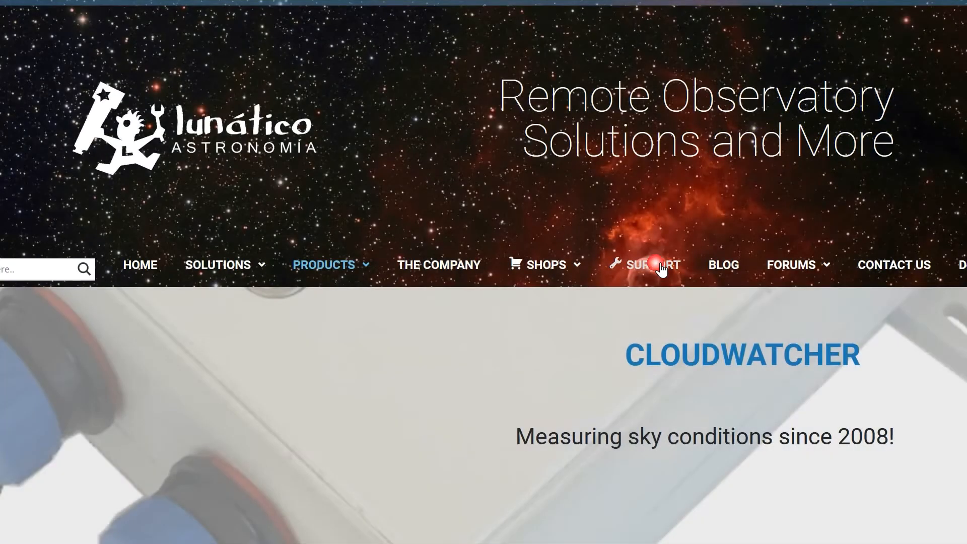
From Lunatico's Support documentation for CLOUDWATCHER, save the software-only installer 9.2.0.
left_click(654, 265)
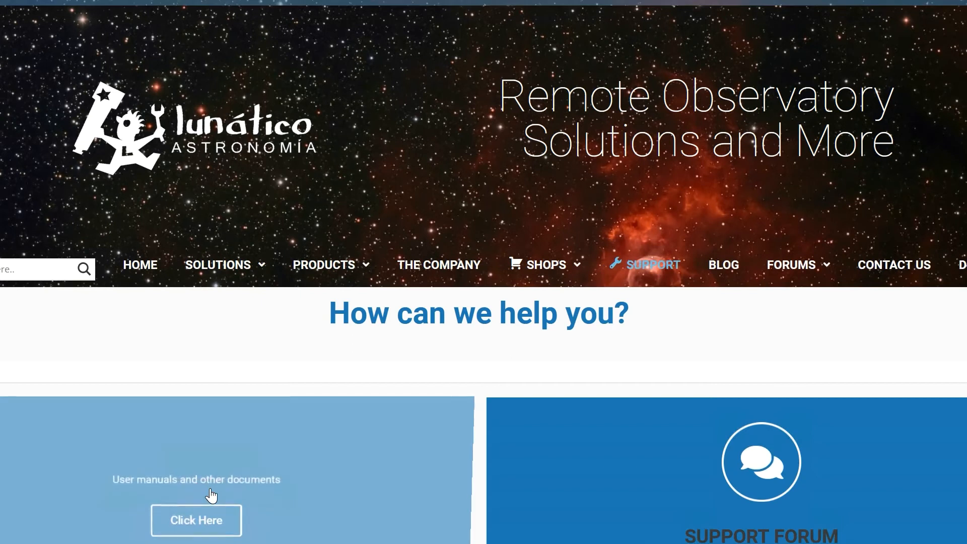
left_click(196, 520)
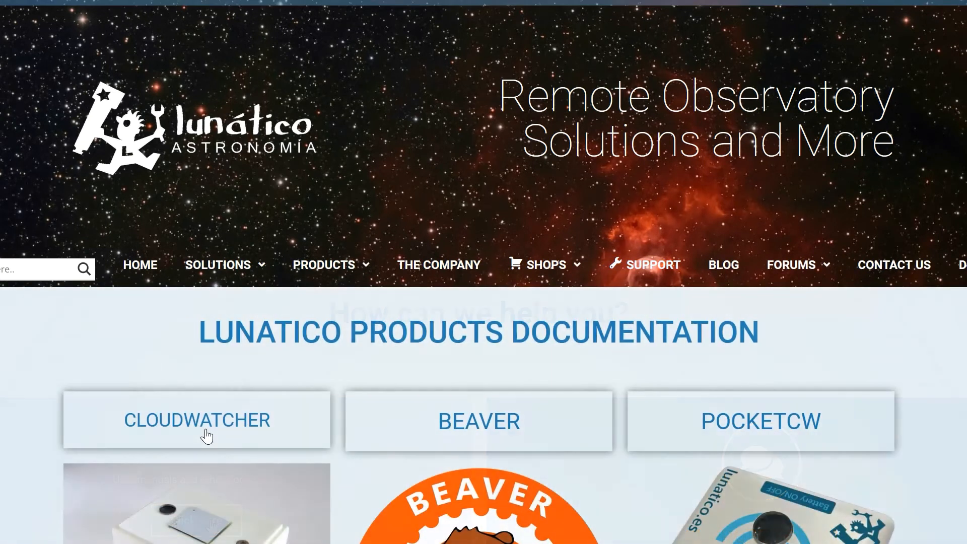
left_click(197, 420)
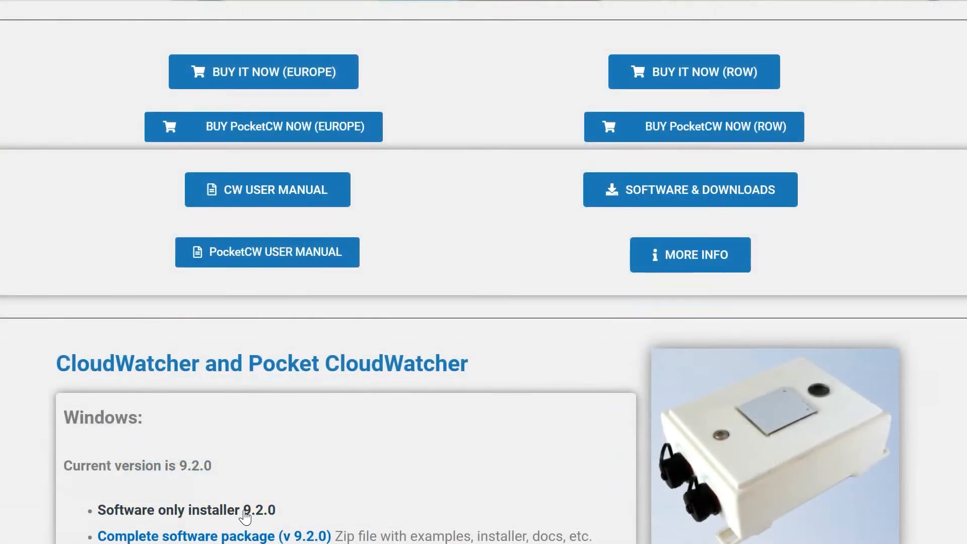
left_click(167, 509)
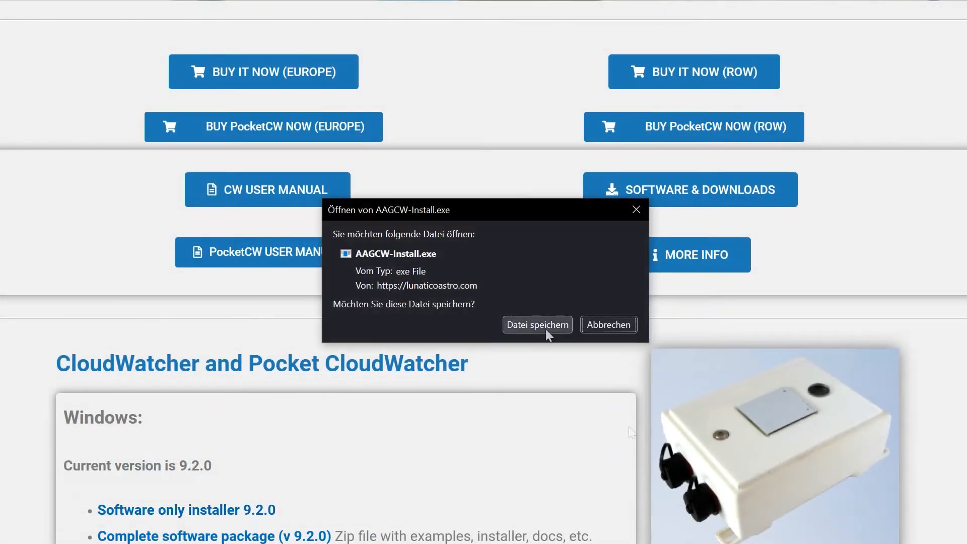
left_click(536, 325)
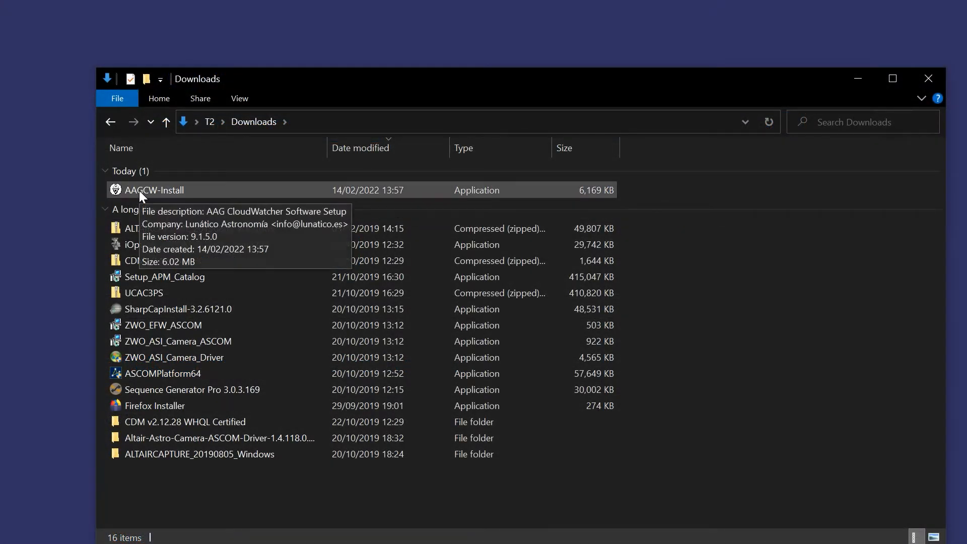
Run AAGCW-Install from Downloads, approve UAC, choose English, and finish the setup wizard.
left_click(157, 190)
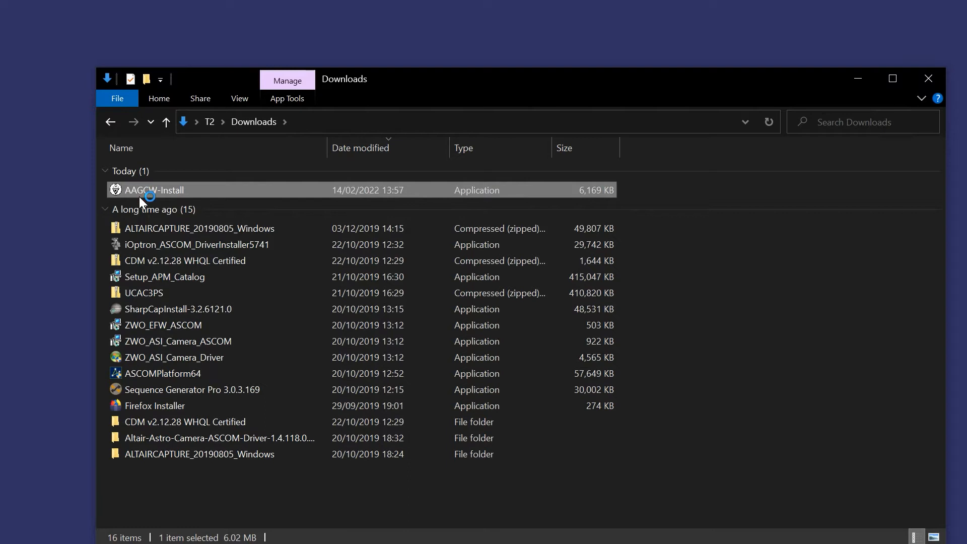
double_click(155, 190)
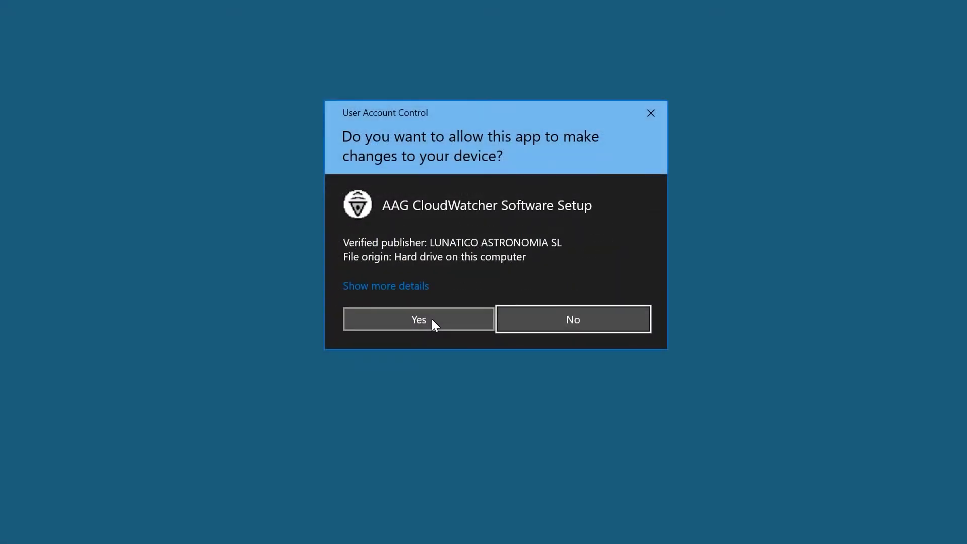
left_click(419, 319)
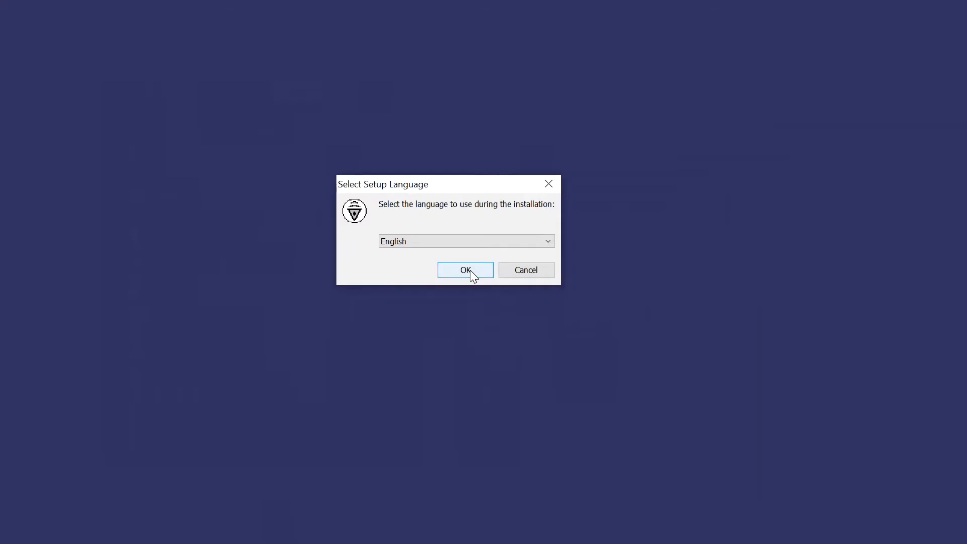
left_click(465, 270)
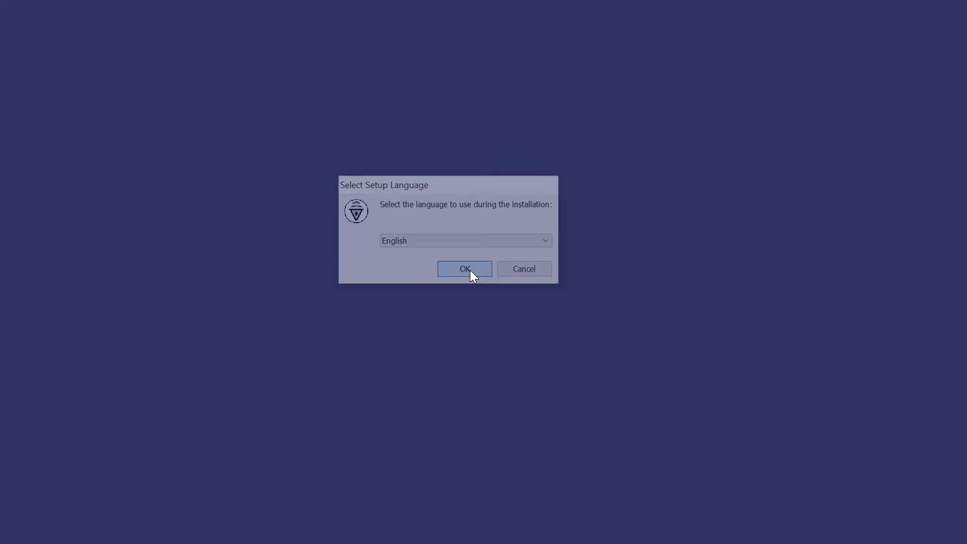
left_click(464, 268)
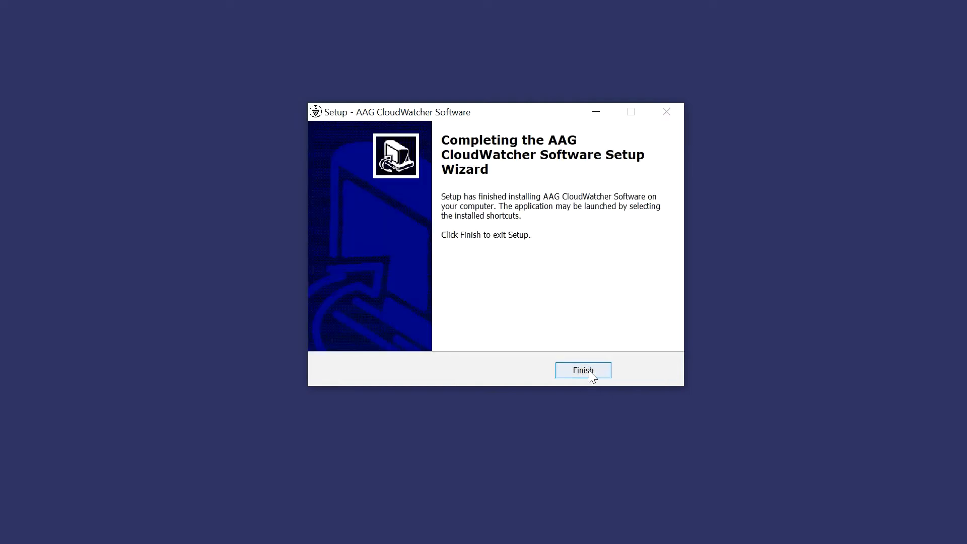
left_click(582, 370)
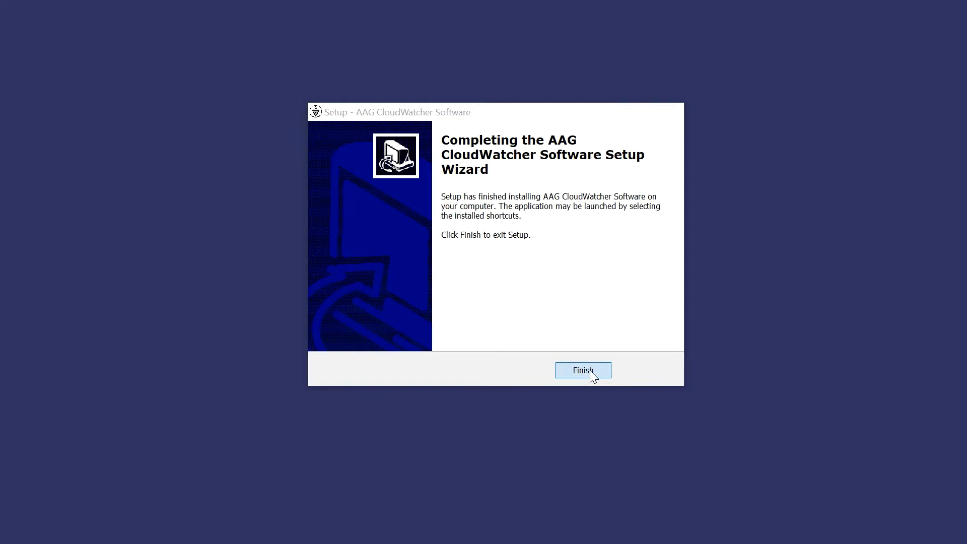
left_click(582, 370)
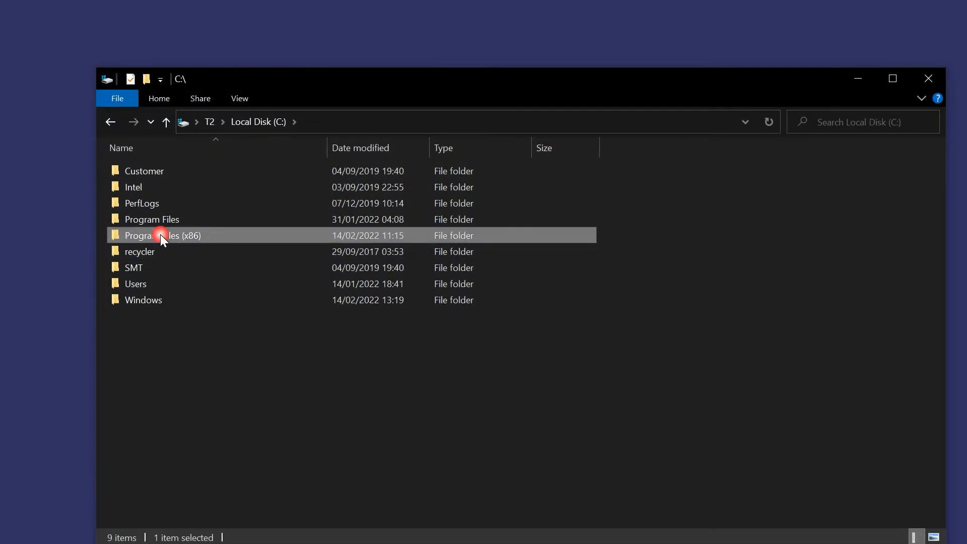
Open Program Files (x86) > AAG_CloudWatcher and launch the AAG_CloudWatcher application.
double_click(162, 235)
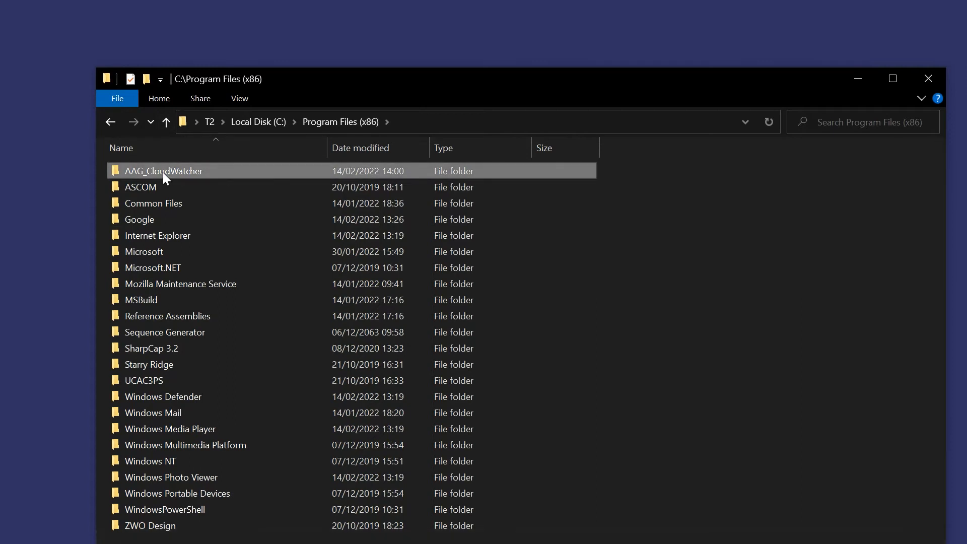
double_click(163, 171)
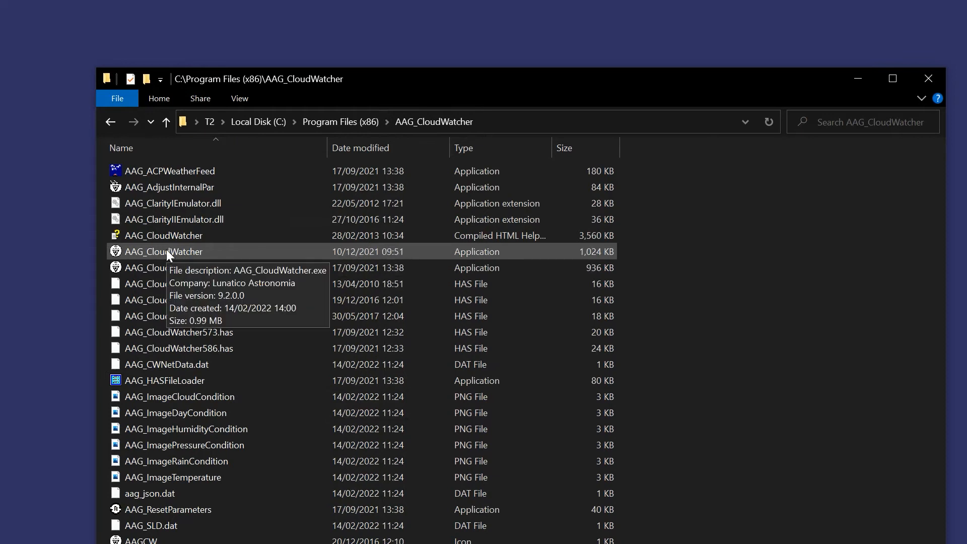
left_click(163, 252)
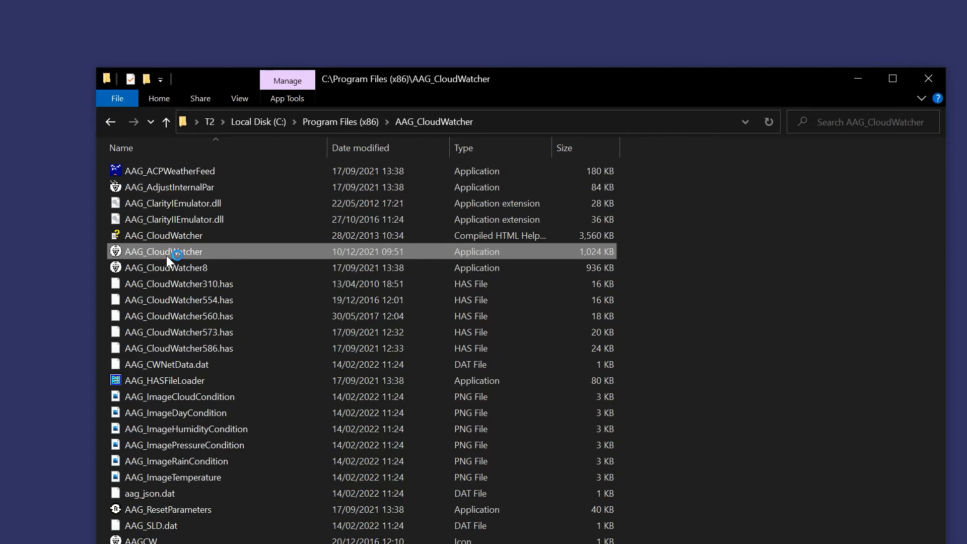
double_click(164, 252)
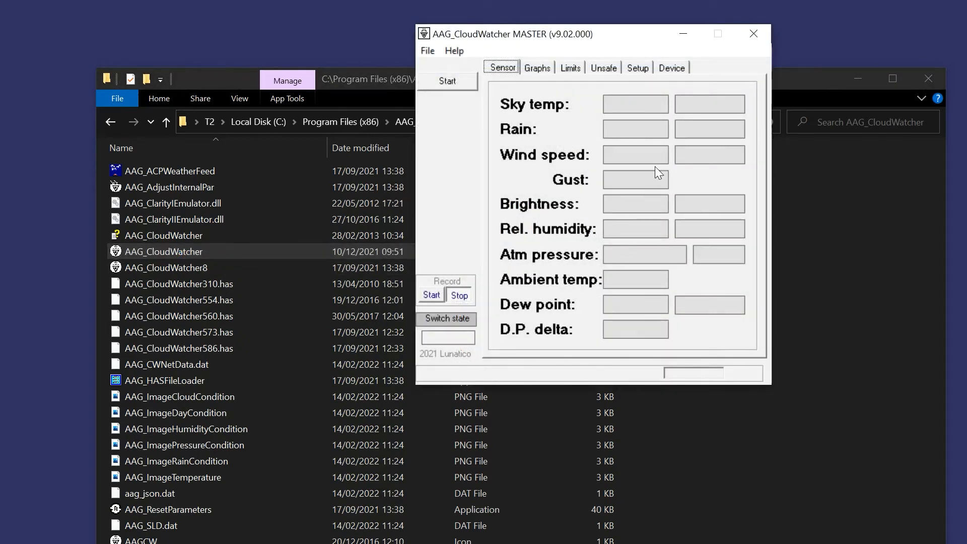
Check the status page, then set Setup's operational mode to Remote and stop reading.
left_click(671, 68)
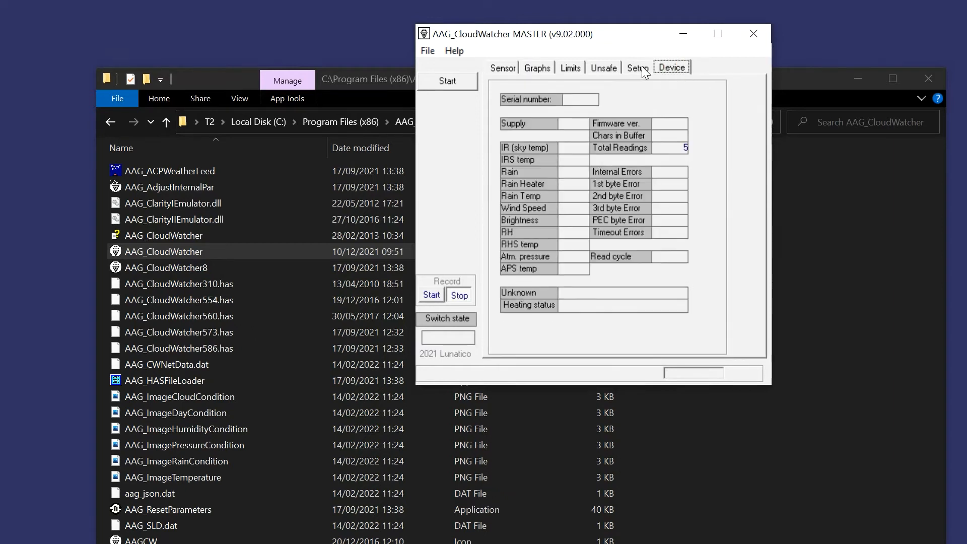
left_click(637, 67)
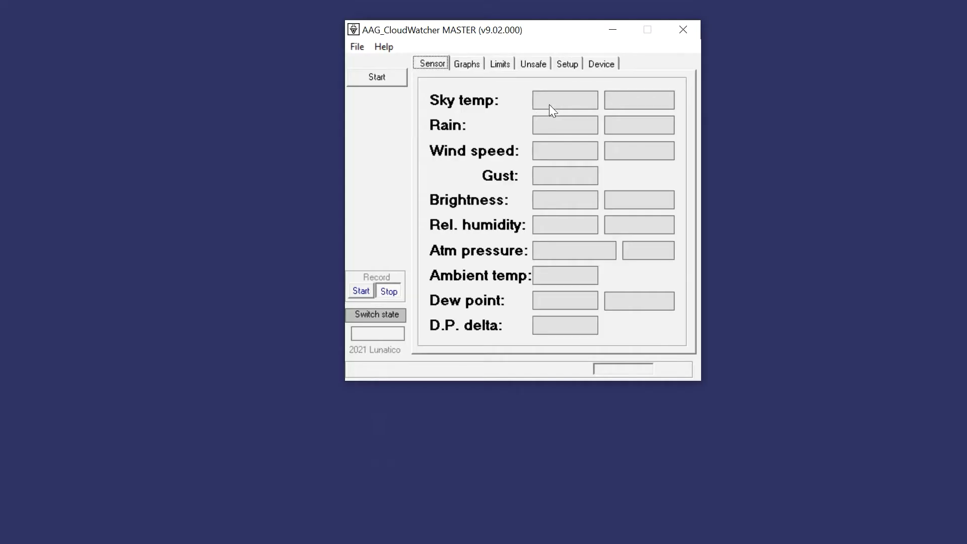
left_click(566, 64)
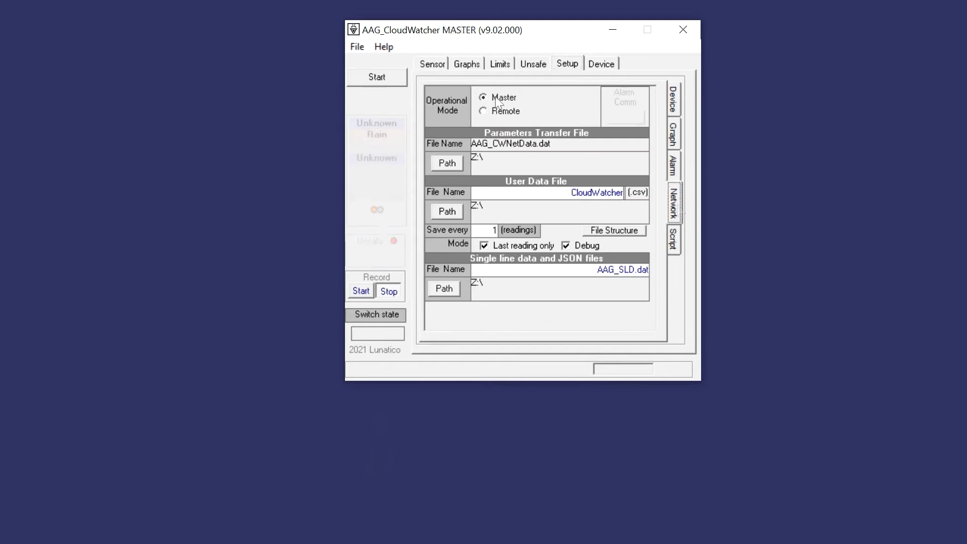
left_click(484, 111)
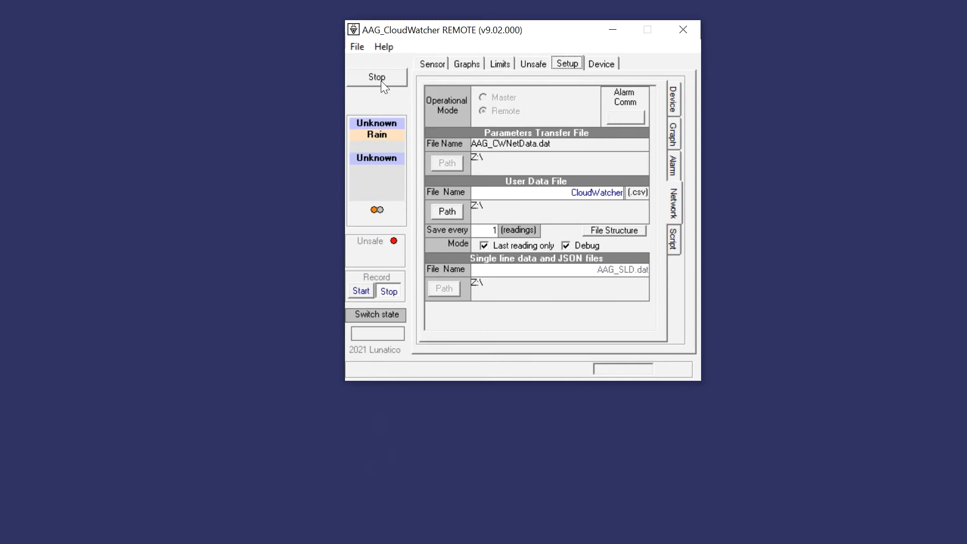
left_click(376, 77)
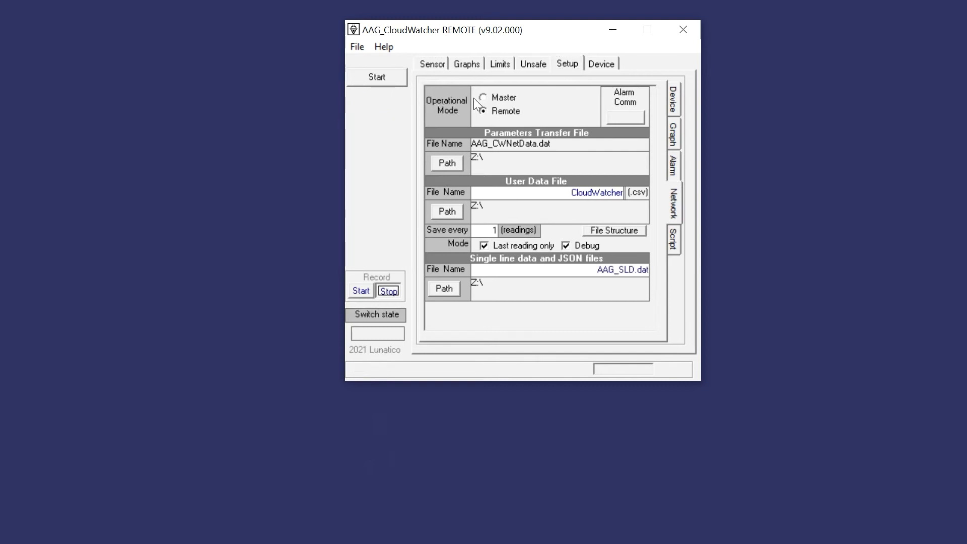
Switch back to Master mode, confirm the master installation, and dismiss COM port selection.
left_click(484, 97)
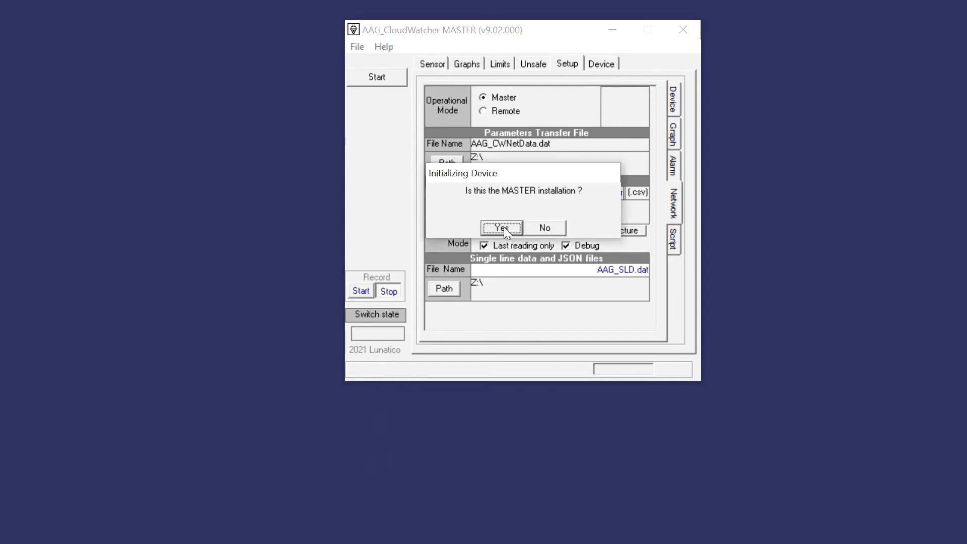
left_click(501, 228)
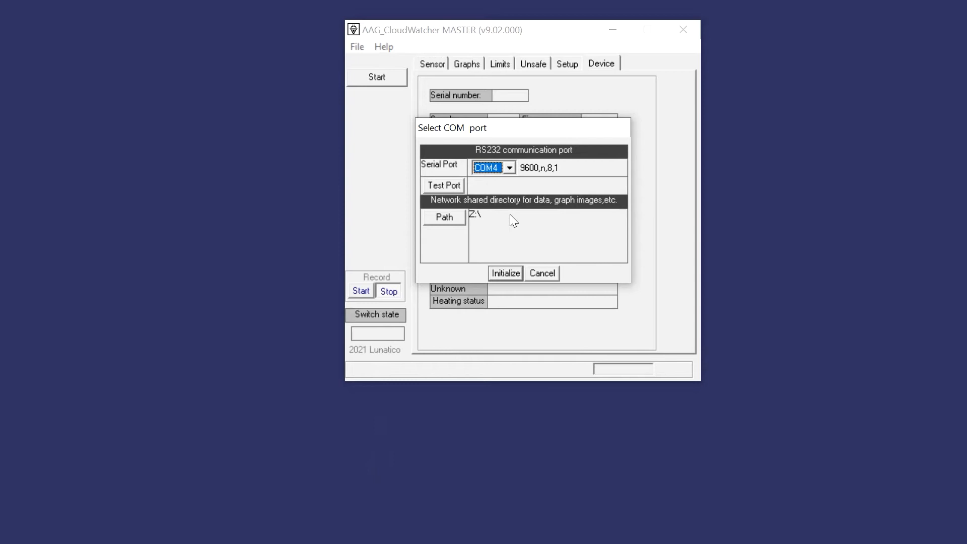
left_click(8, 532)
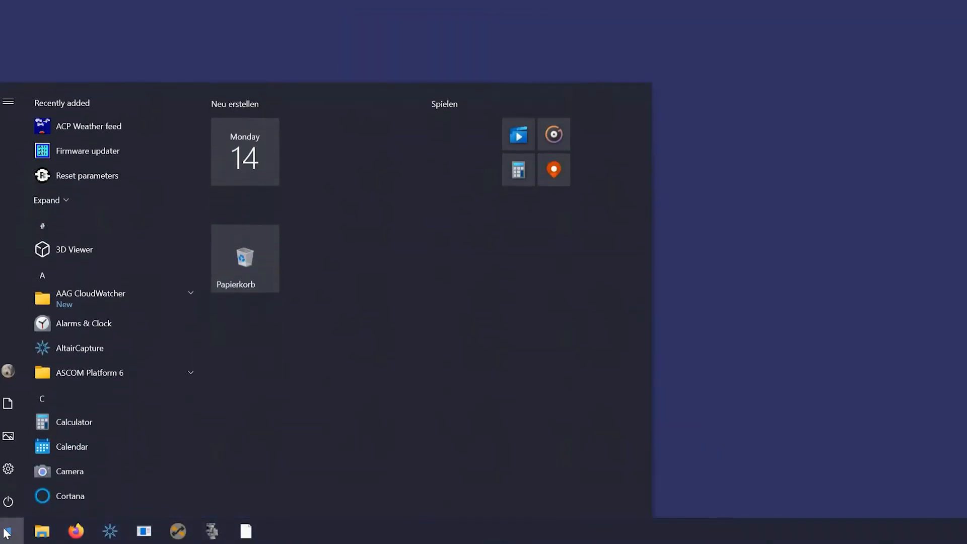
In Device Manager's Ports list, find the Prolific USB-to-Serial adapter on COM3.
type("device")
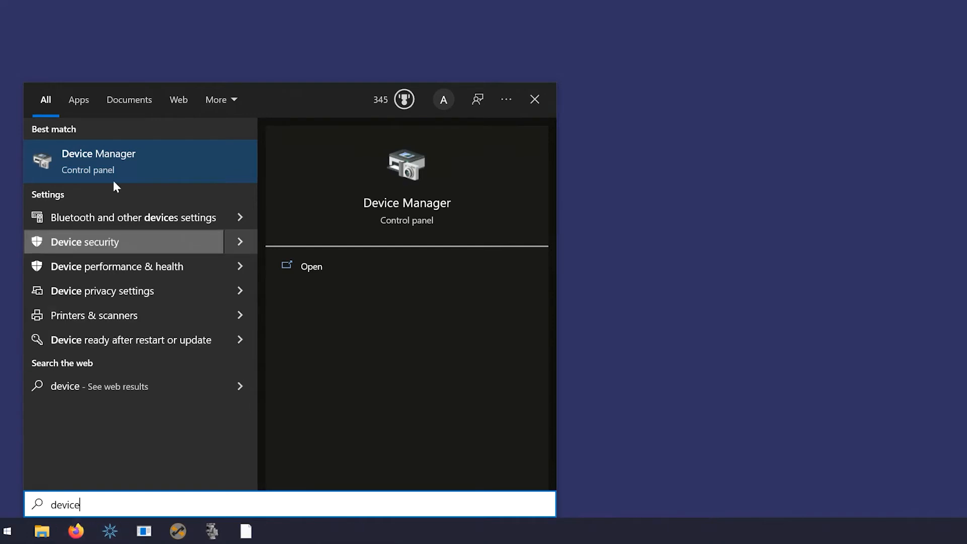
mouse_move(104, 159)
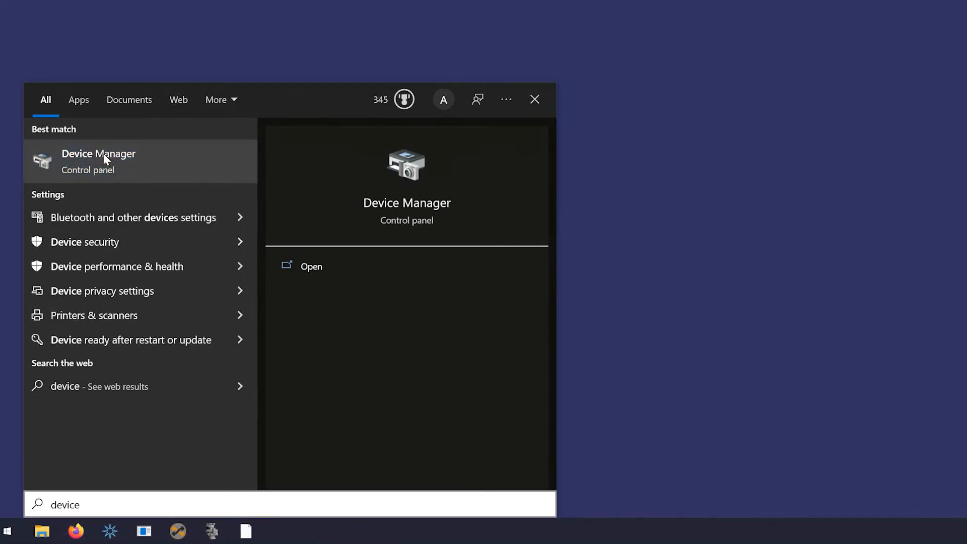
left_click(99, 162)
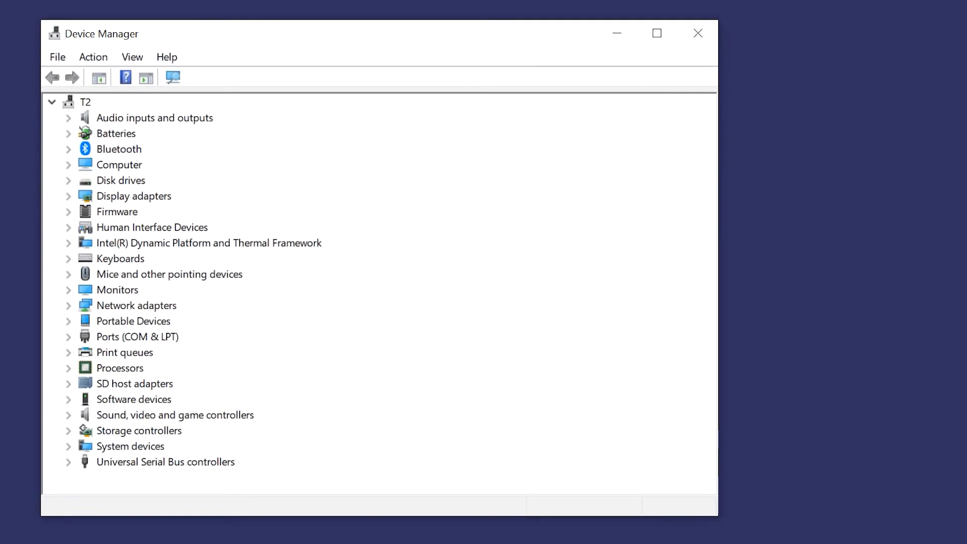
mouse_move(91, 159)
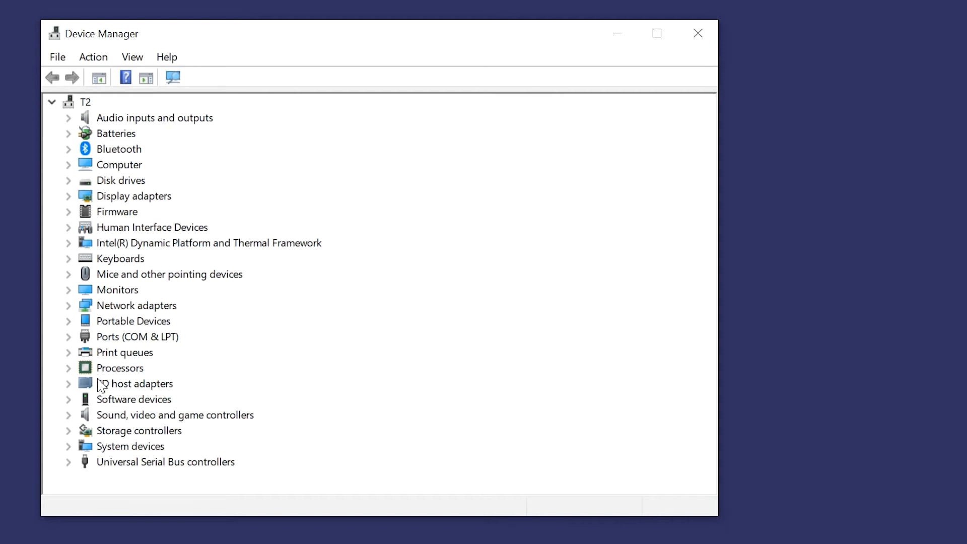
left_click(68, 336)
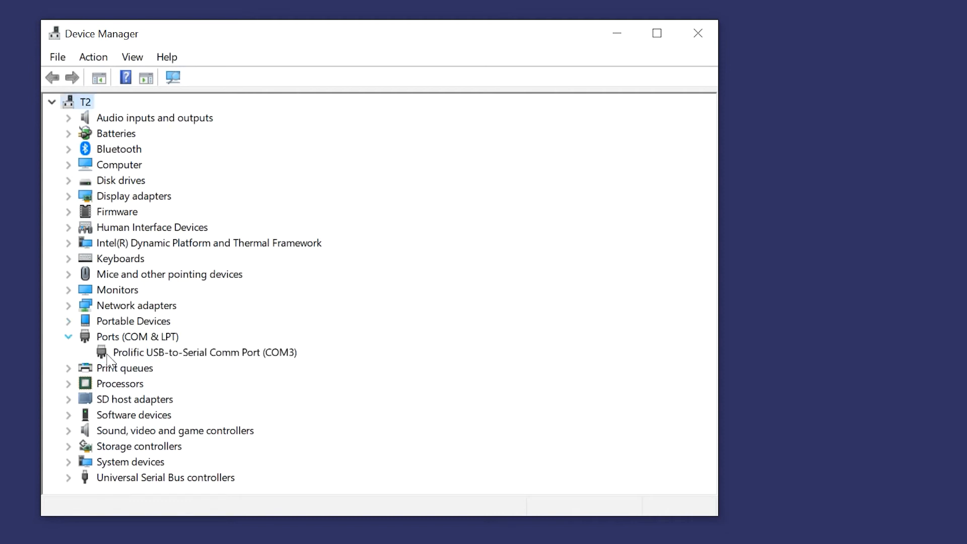
mouse_move(285, 358)
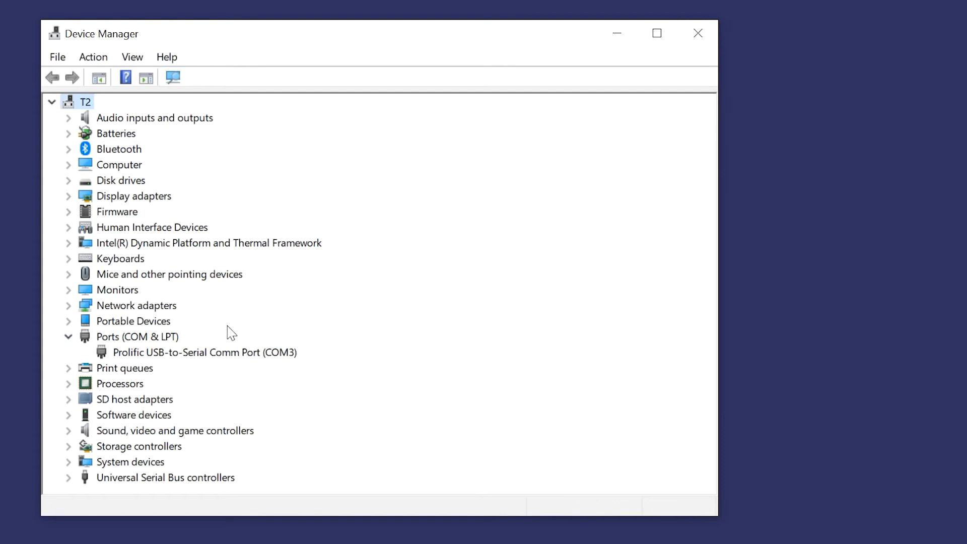
mouse_move(188, 338)
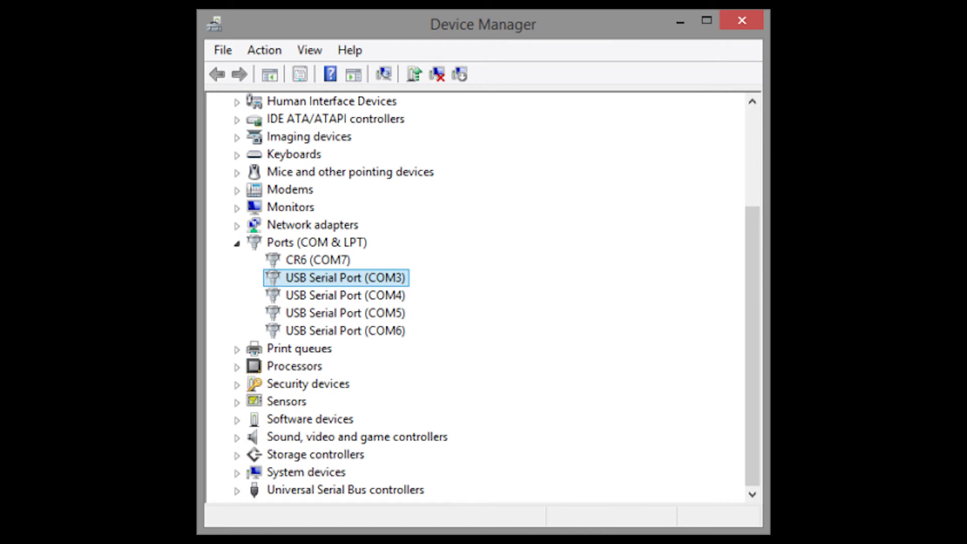
left_click(498, 222)
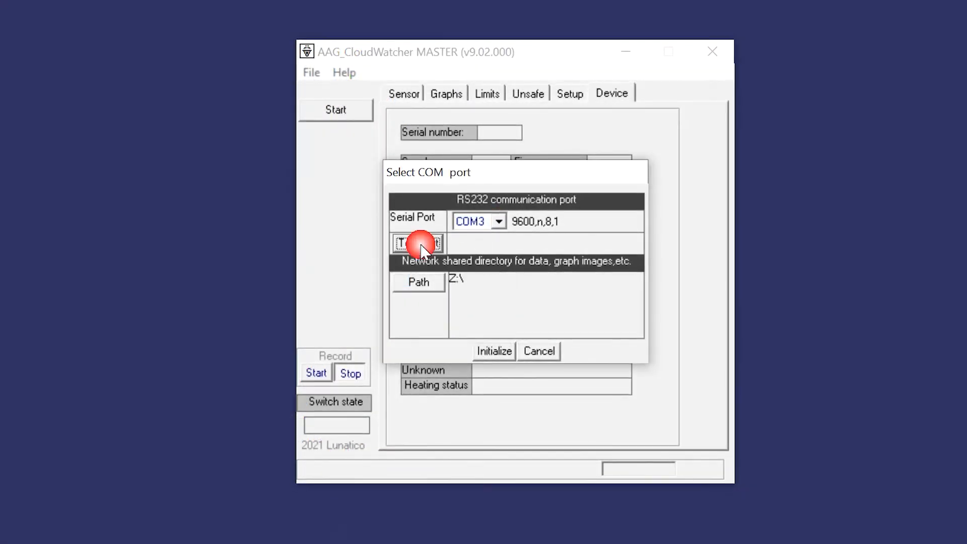
Test COM3 and initialize the sensor connection.
left_click(417, 243)
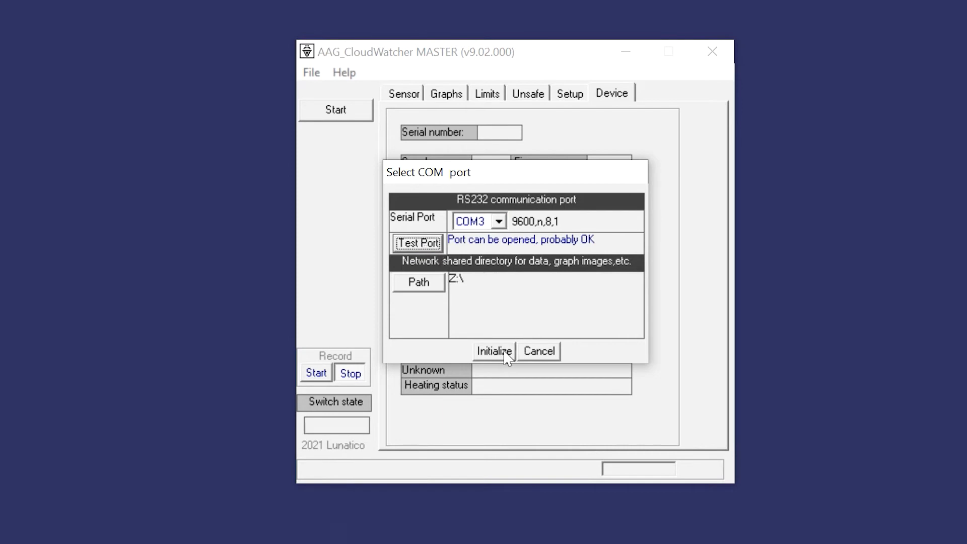
left_click(493, 352)
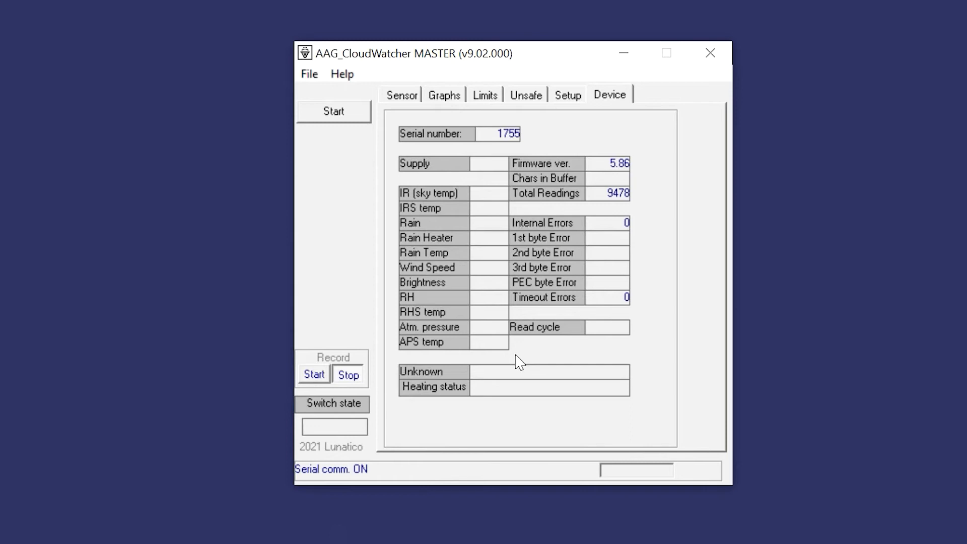
mouse_move(407, 149)
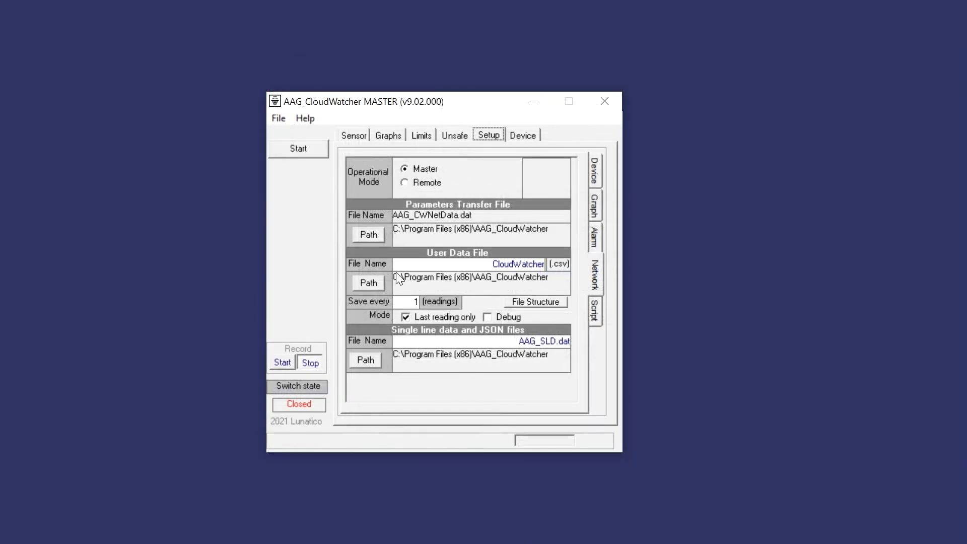
Browse each Network path to Desktop: parameters transfer, user data, and single-line data files.
left_click(368, 282)
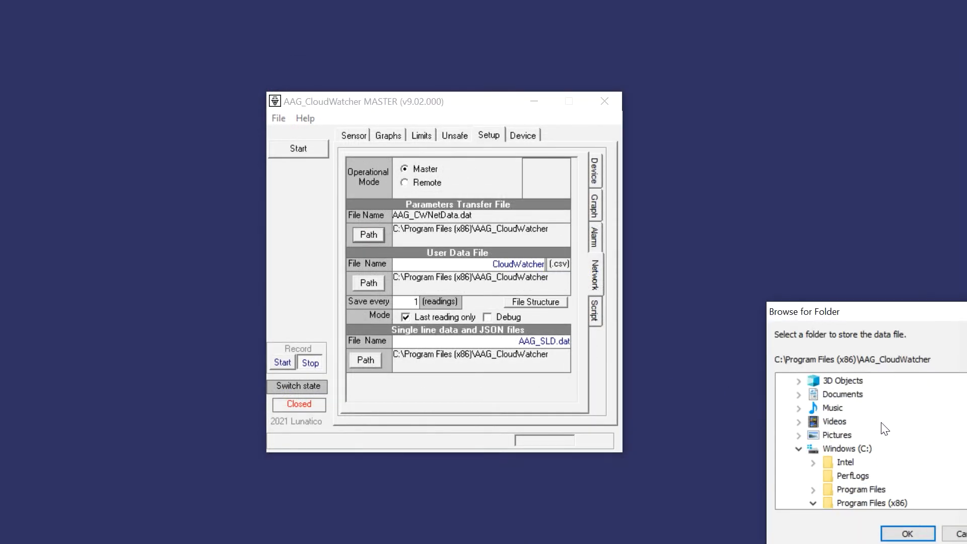
left_click(798, 380)
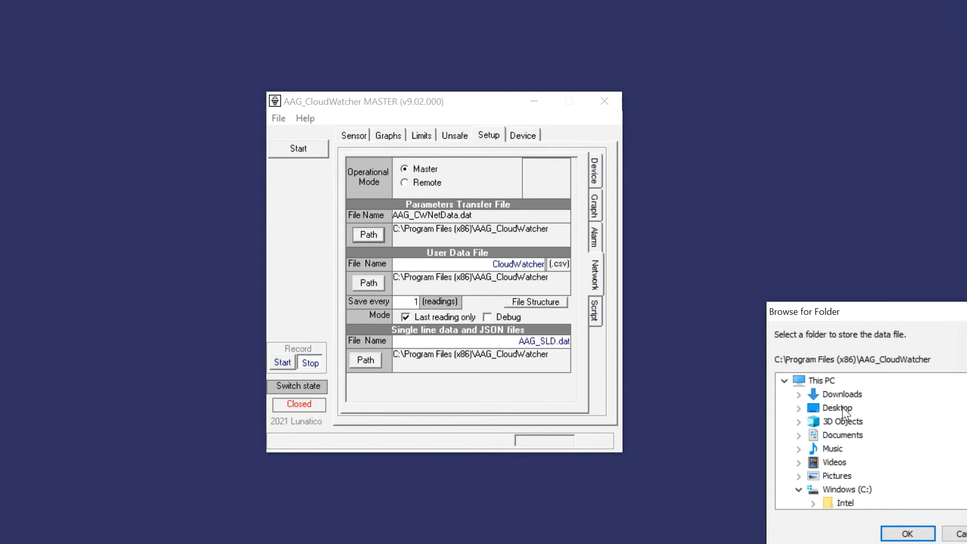
left_click(906, 533)
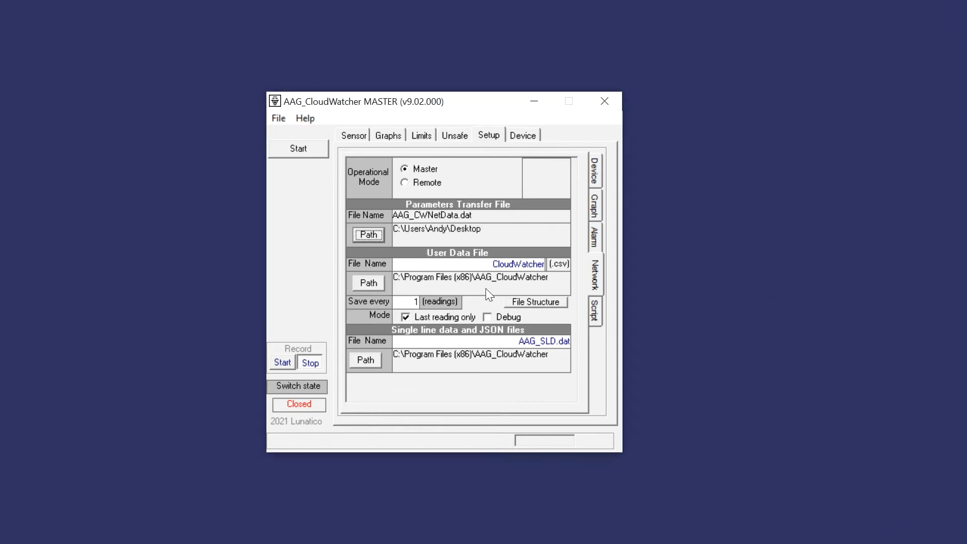
left_click(368, 283)
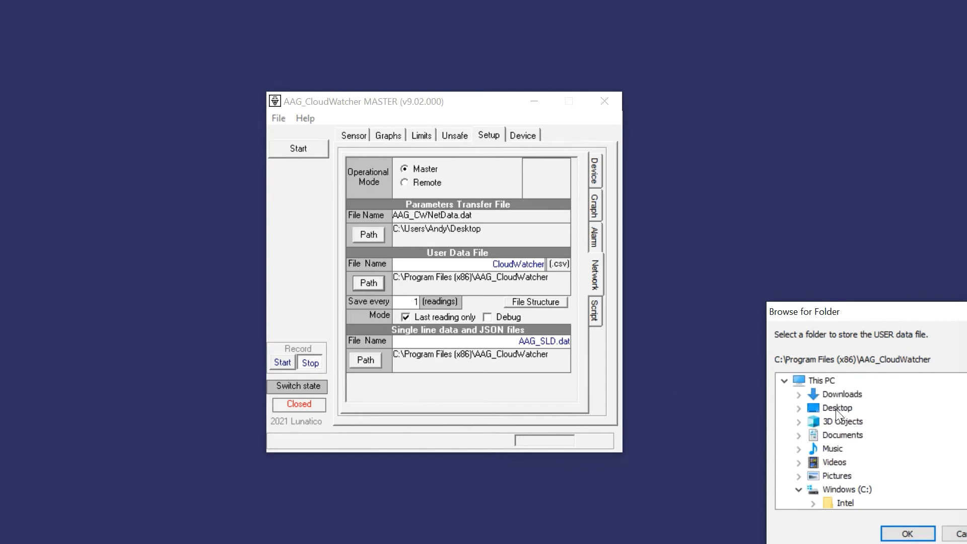
left_click(907, 533)
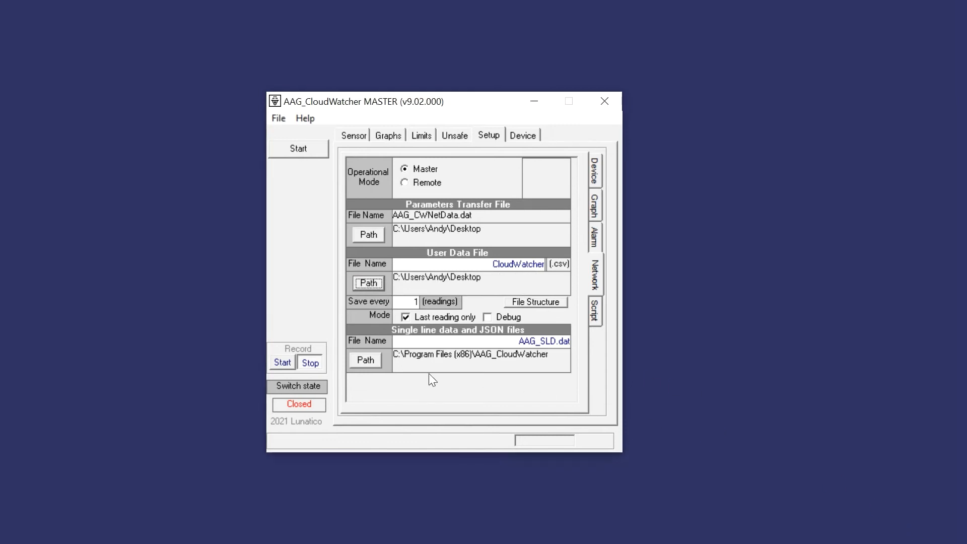
left_click(365, 360)
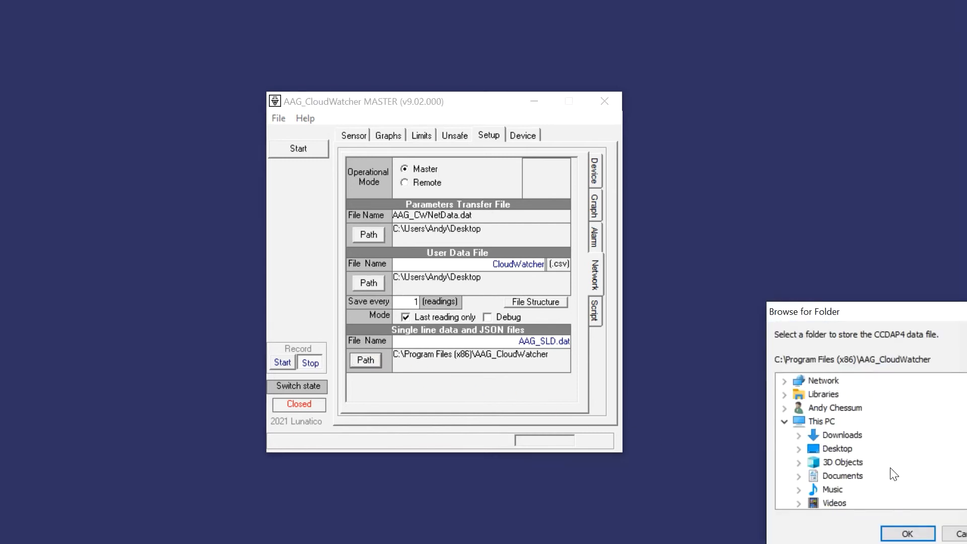
left_click(836, 448)
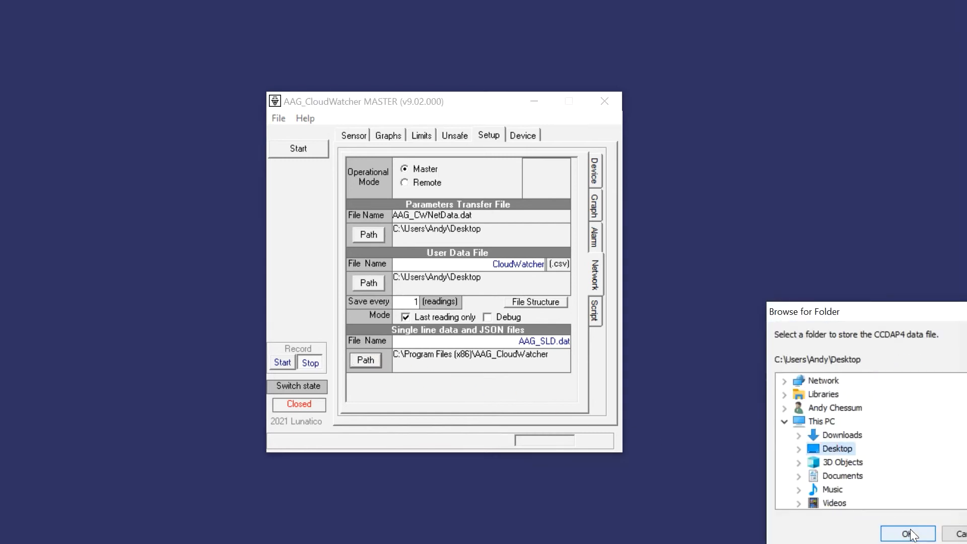
left_click(907, 534)
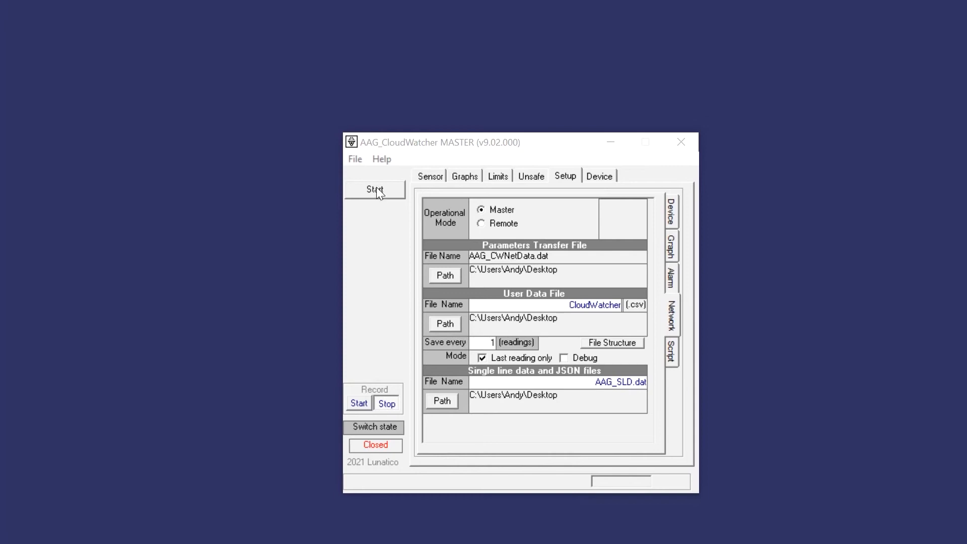
Start monitoring, let the data path check finish, and view live readings on the Sensor tab.
left_click(374, 190)
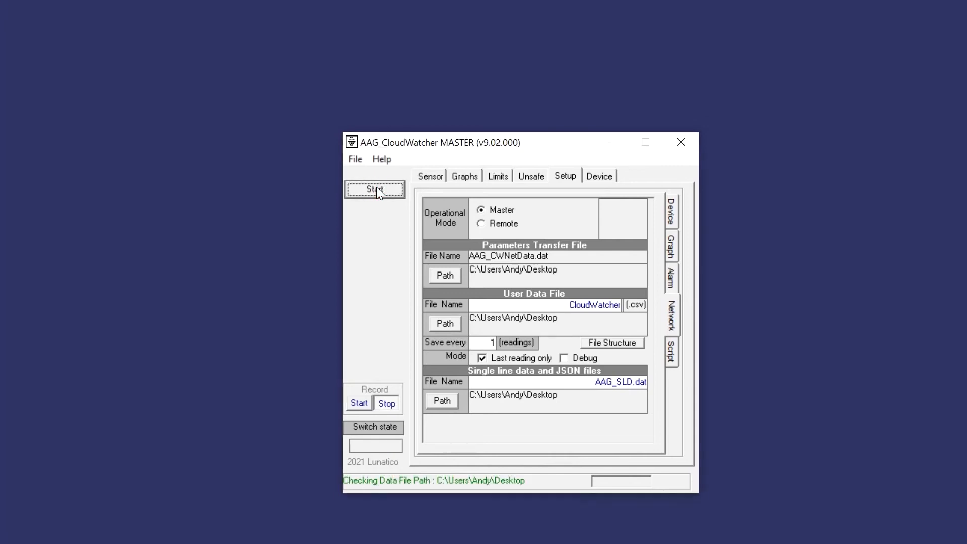
left_click(374, 190)
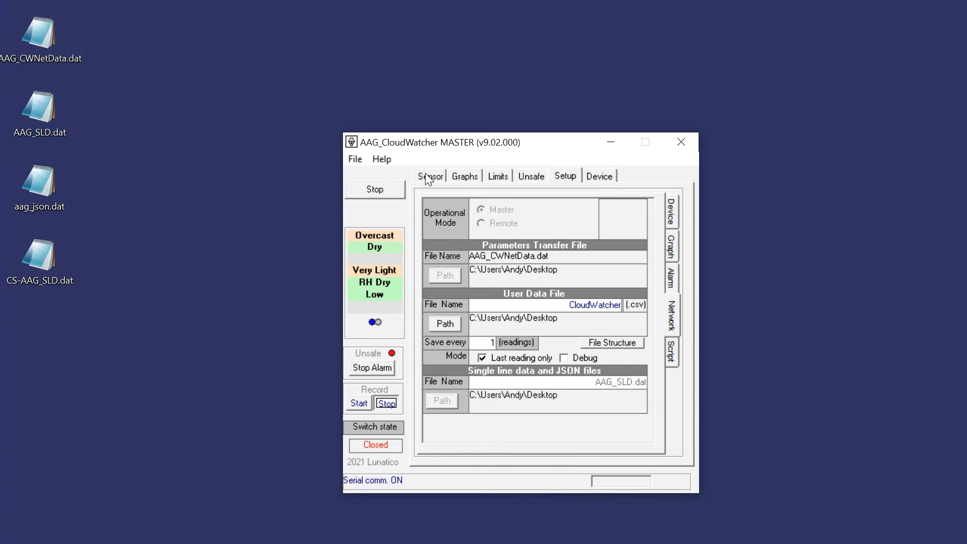
left_click(429, 175)
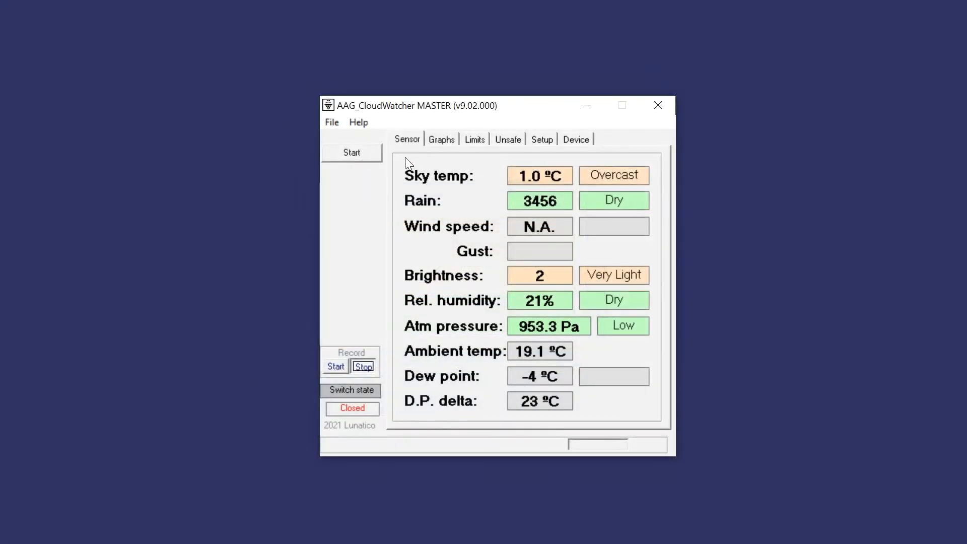
Set operational mode to Remote and start, so the status bar shows 'Remote mode - Reading data'.
left_click(541, 139)
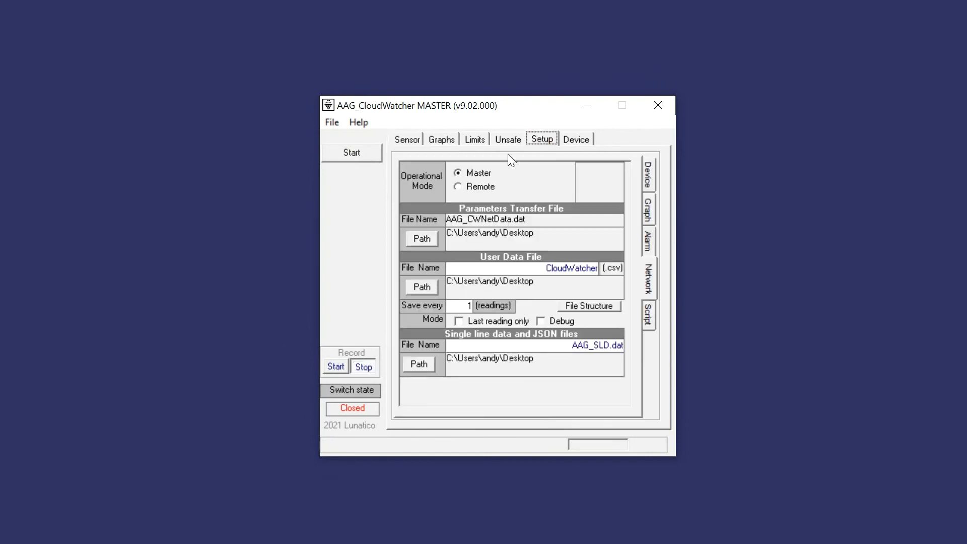
left_click(458, 187)
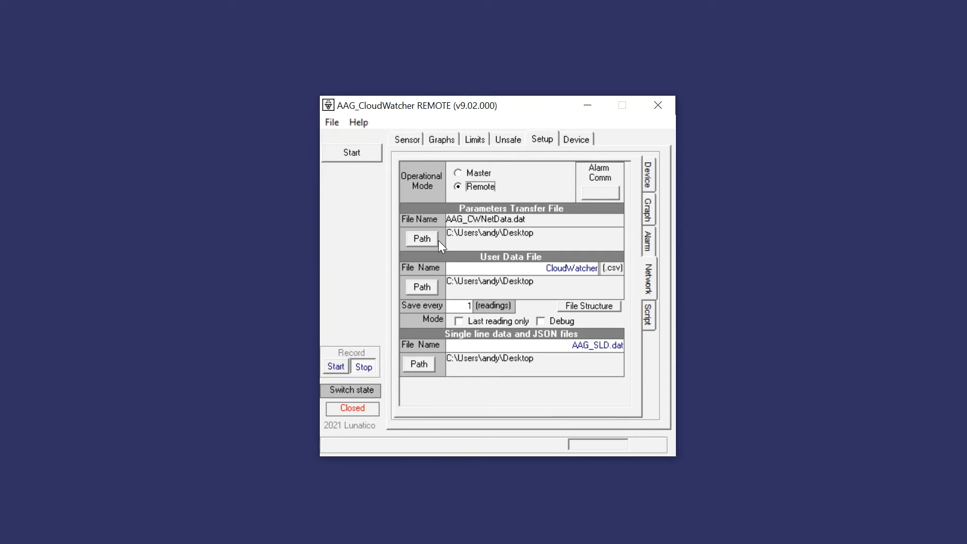
mouse_move(469, 243)
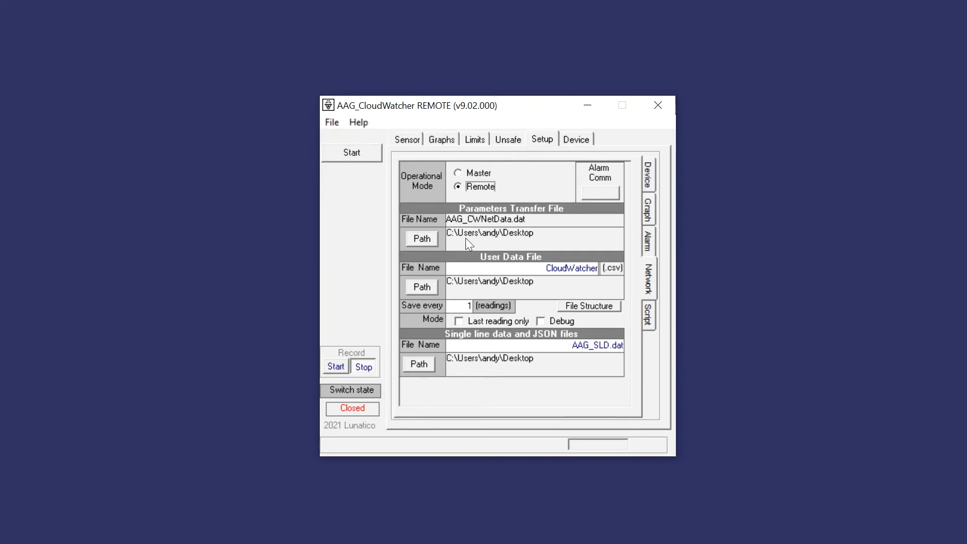
left_click(406, 139)
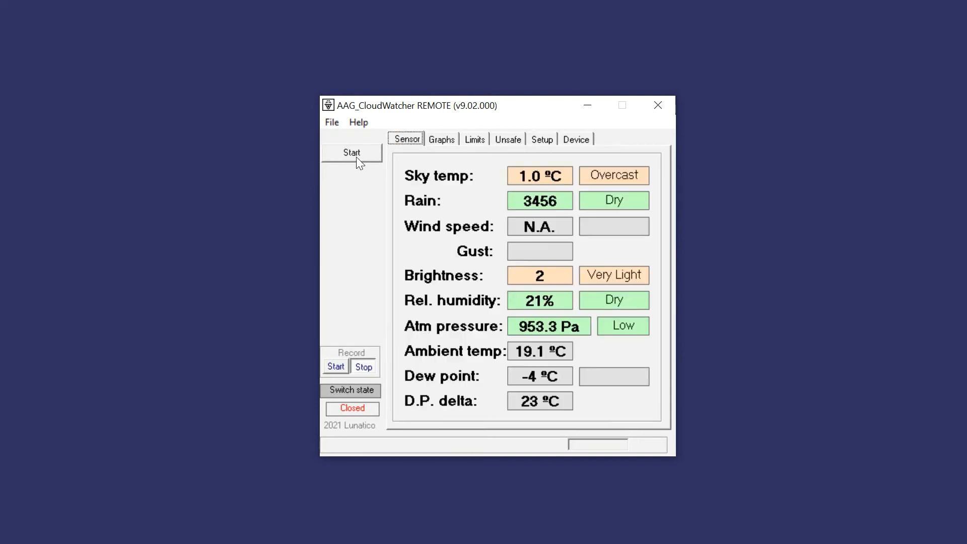
left_click(351, 152)
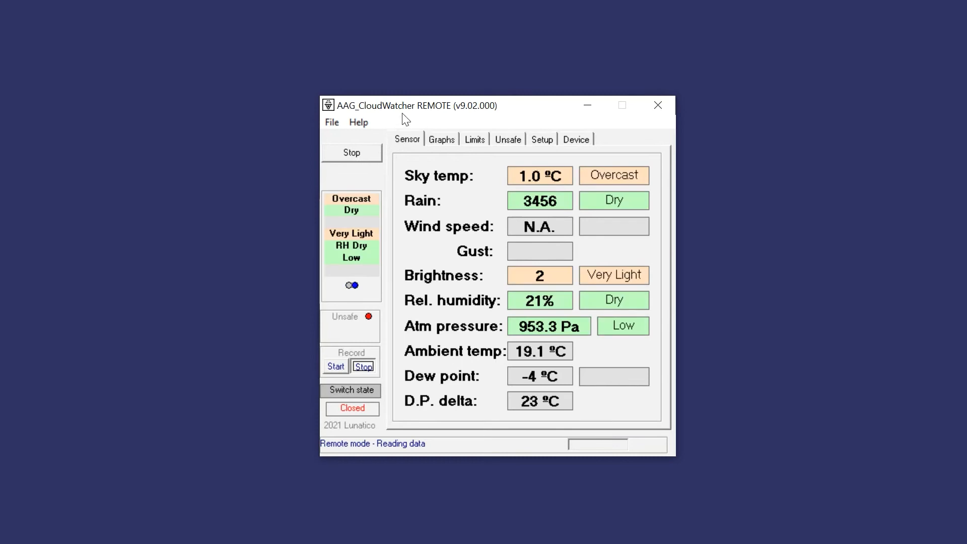
mouse_move(412, 184)
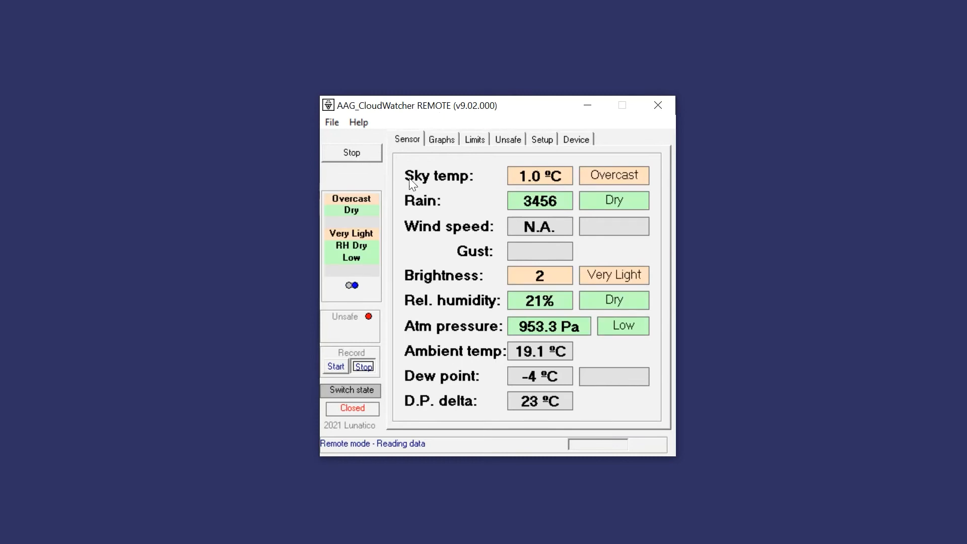
left_click(442, 139)
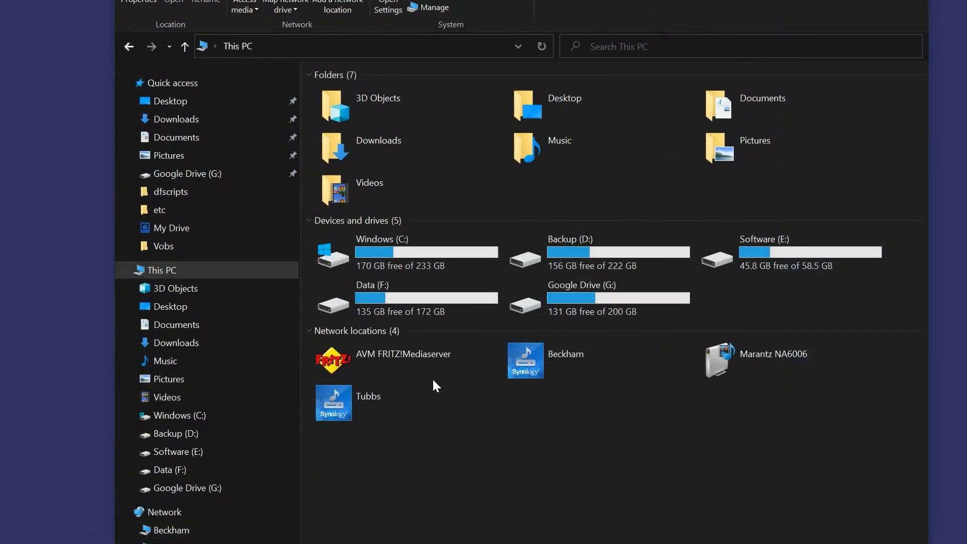
mouse_move(162, 270)
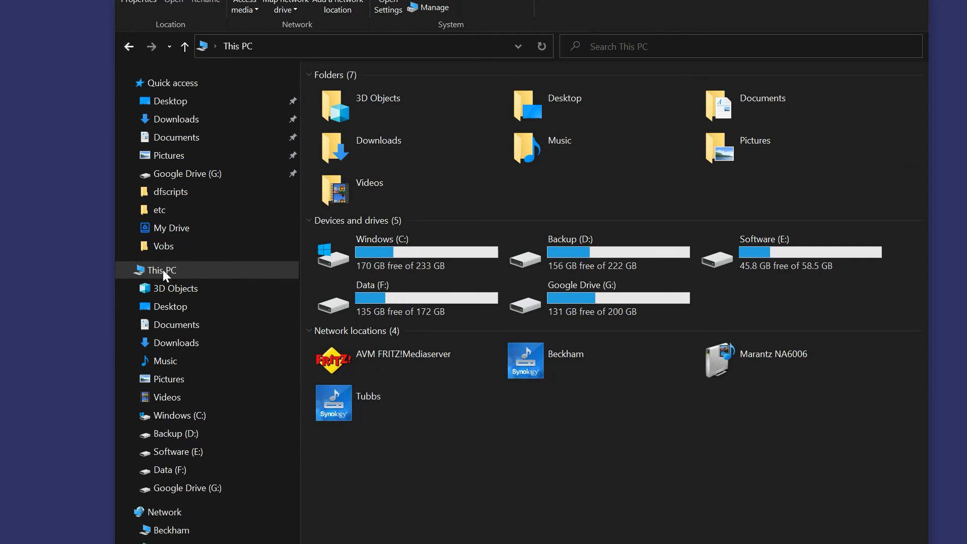
From This PC, begin mapping drive Z: and enter folder \\aagsolo\aagsolo.
right_click(162, 270)
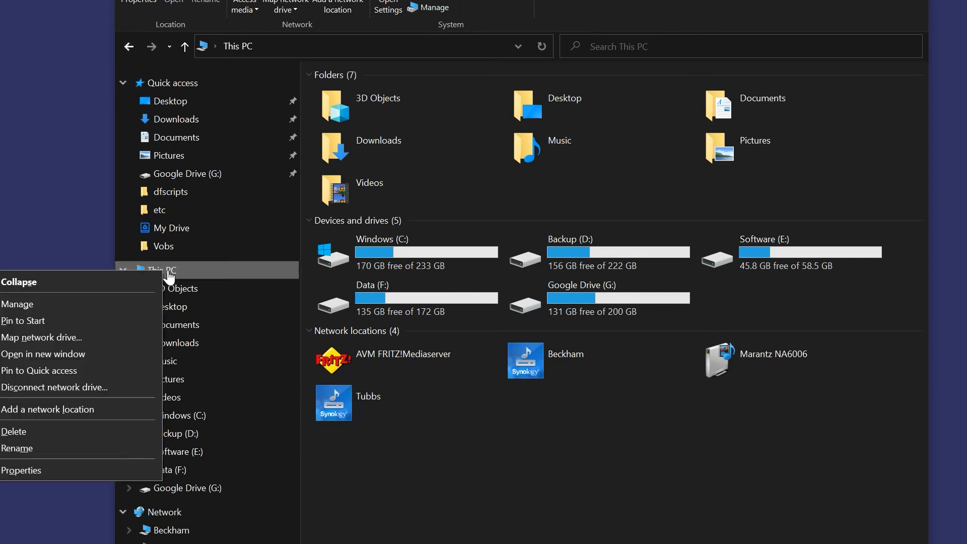
mouse_move(58, 346)
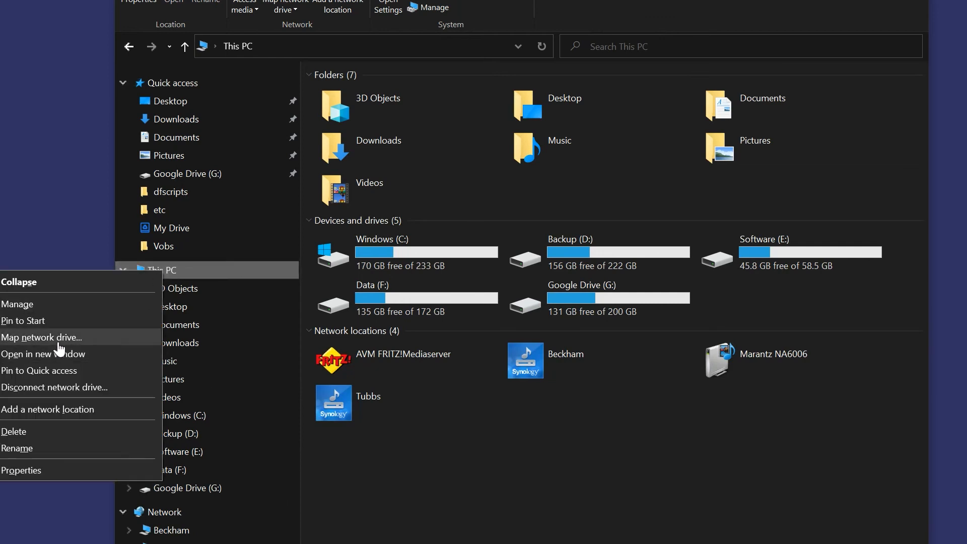
left_click(42, 338)
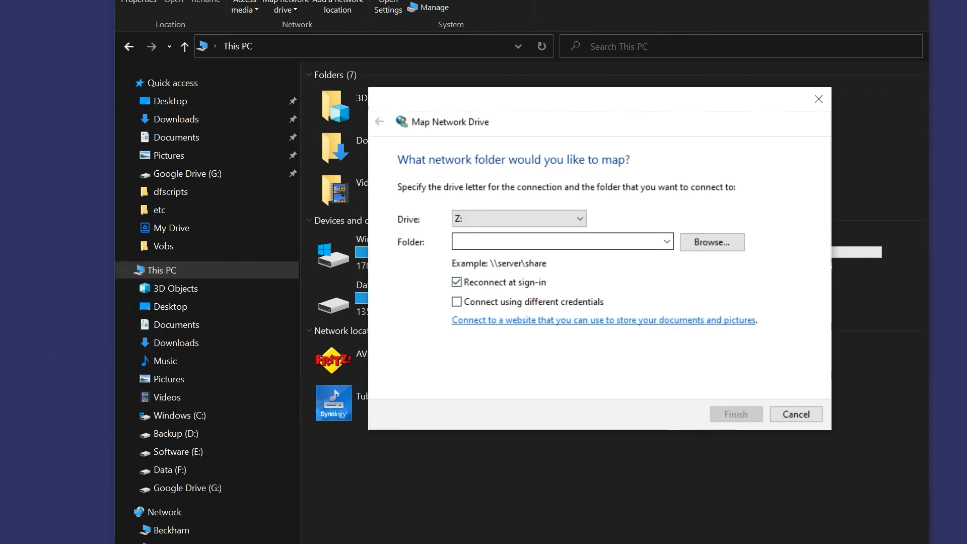
type("\\")
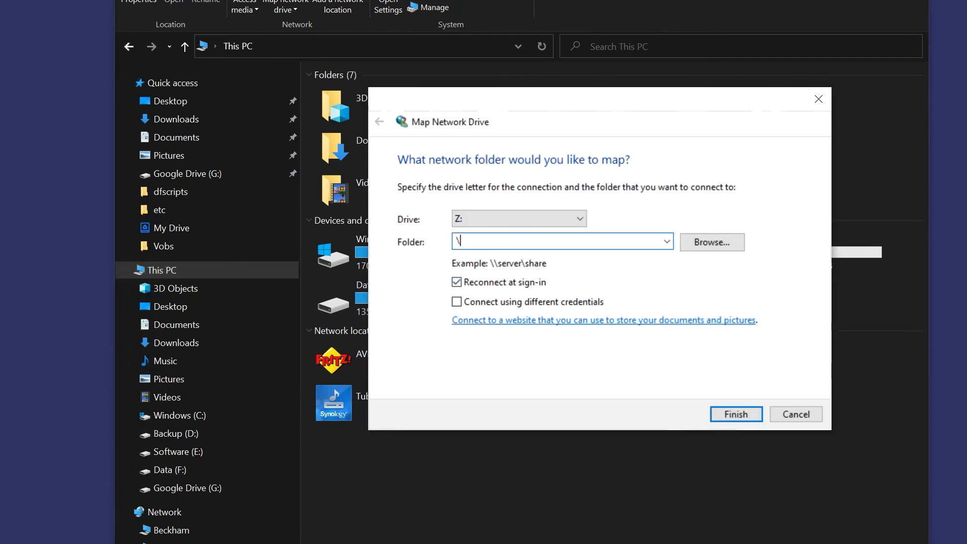
type("\\aag")
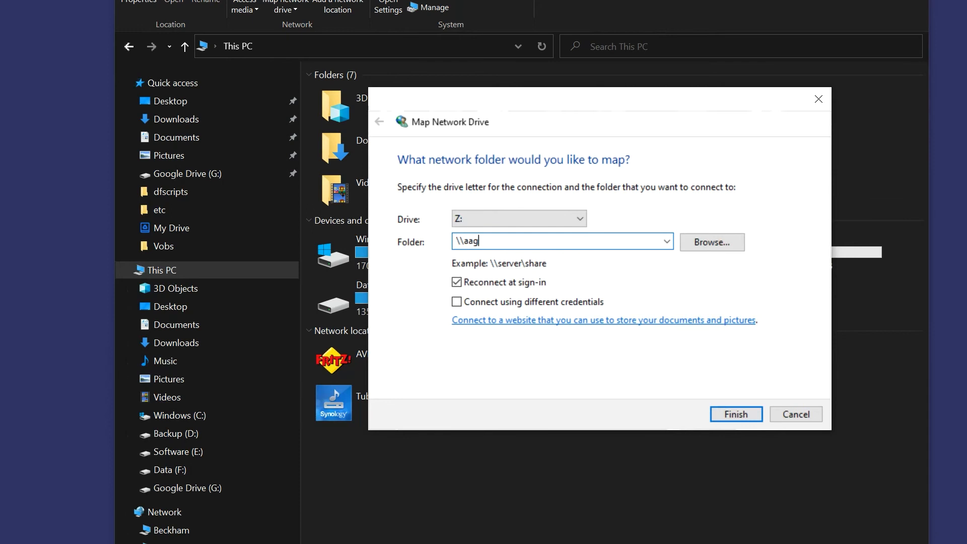
type("solo")
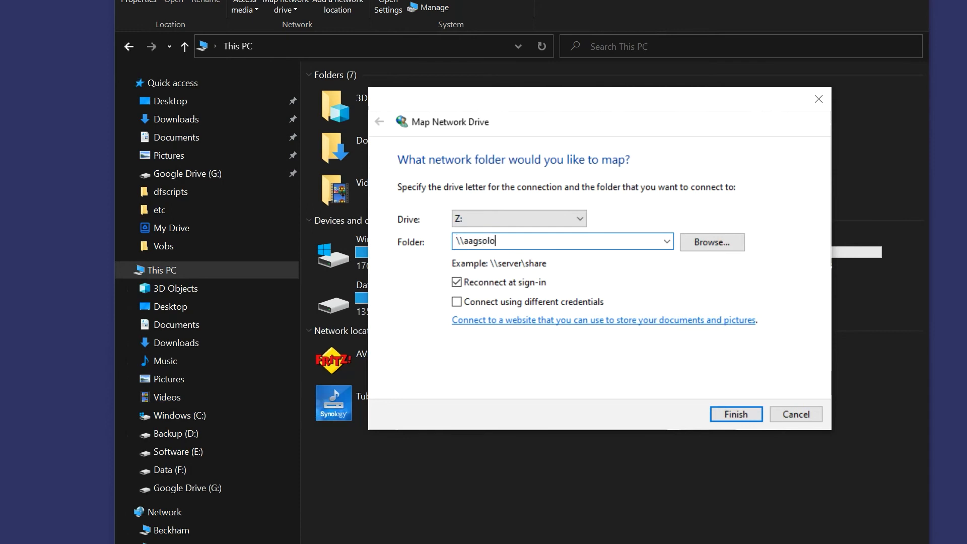
type("\\aagsolo")
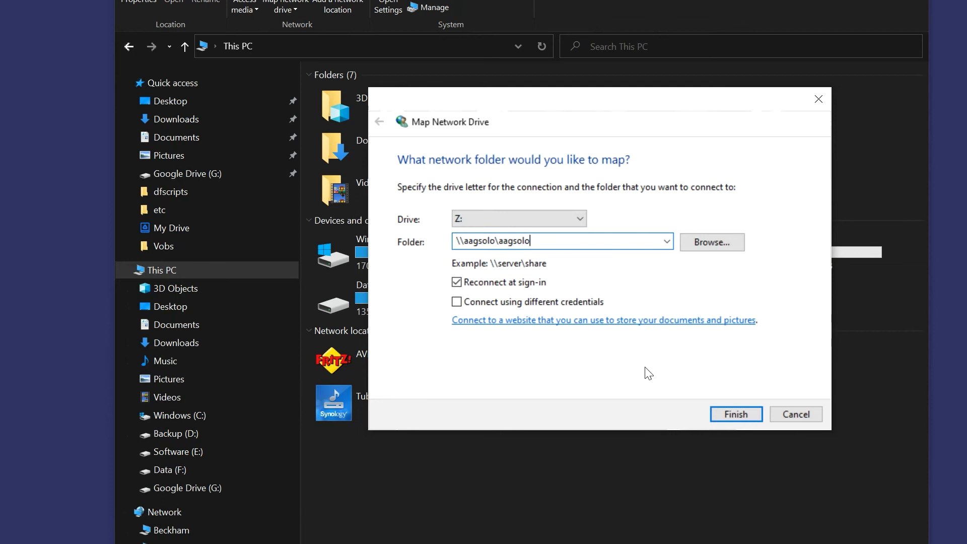
mouse_move(673, 401)
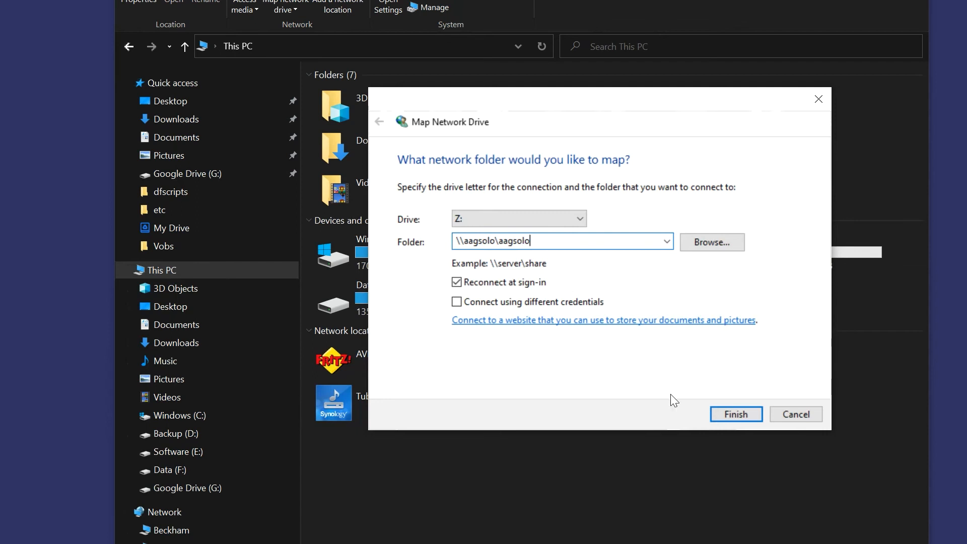
mouse_move(681, 404)
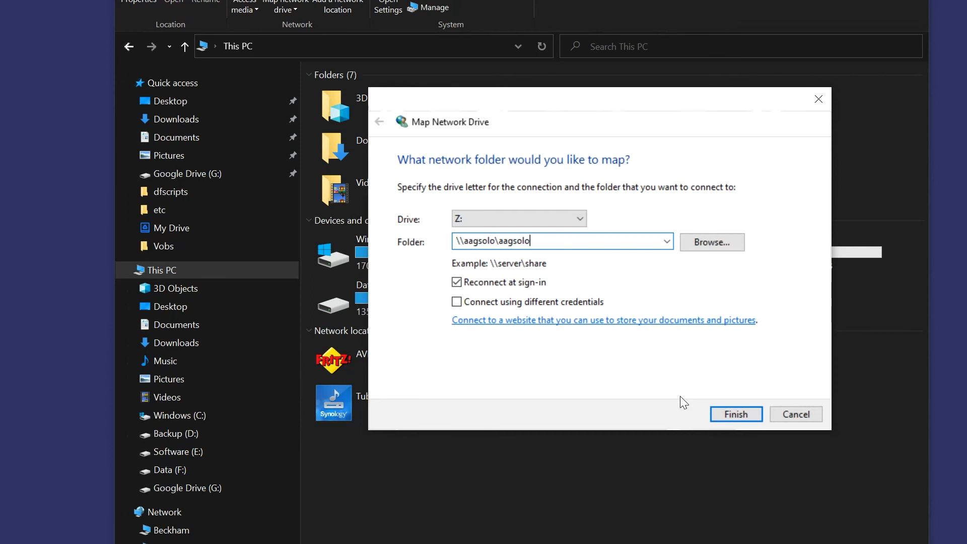
mouse_move(747, 433)
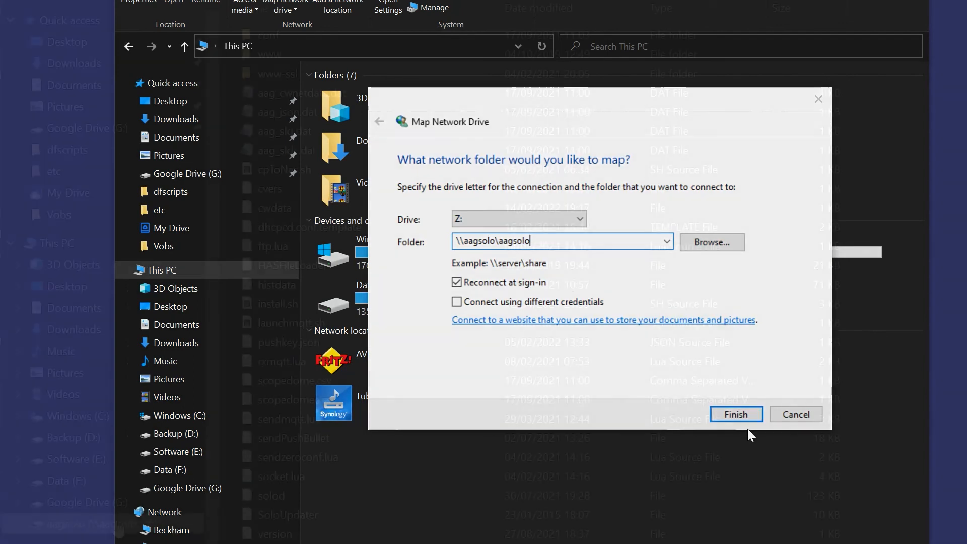
Finish mapping Z: to \\aagsolo\aagsolo and browse its files.
left_click(734, 414)
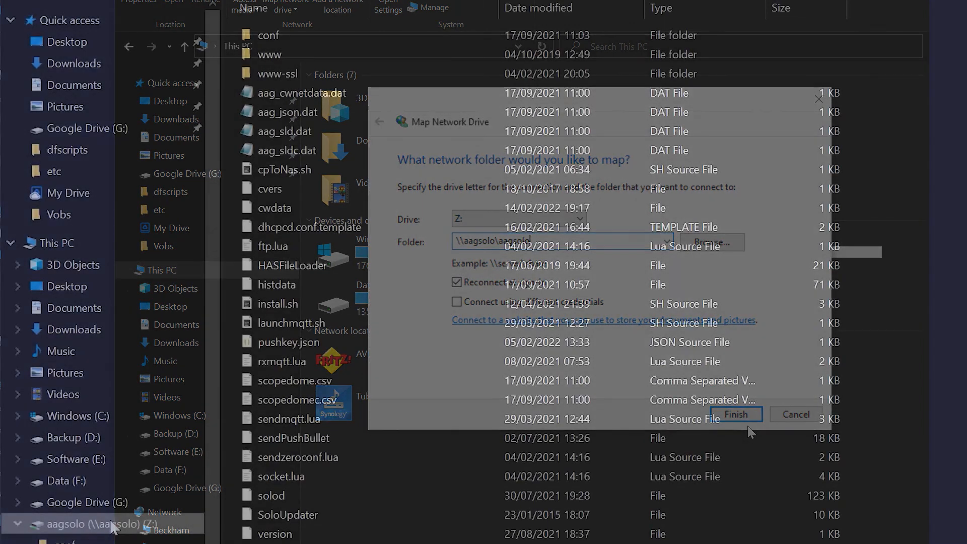
left_click(736, 414)
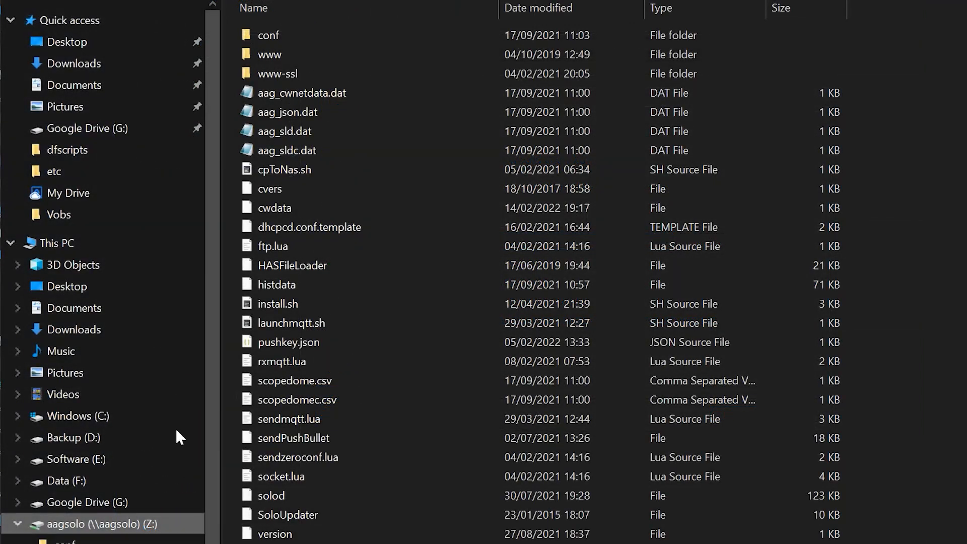
left_click(288, 112)
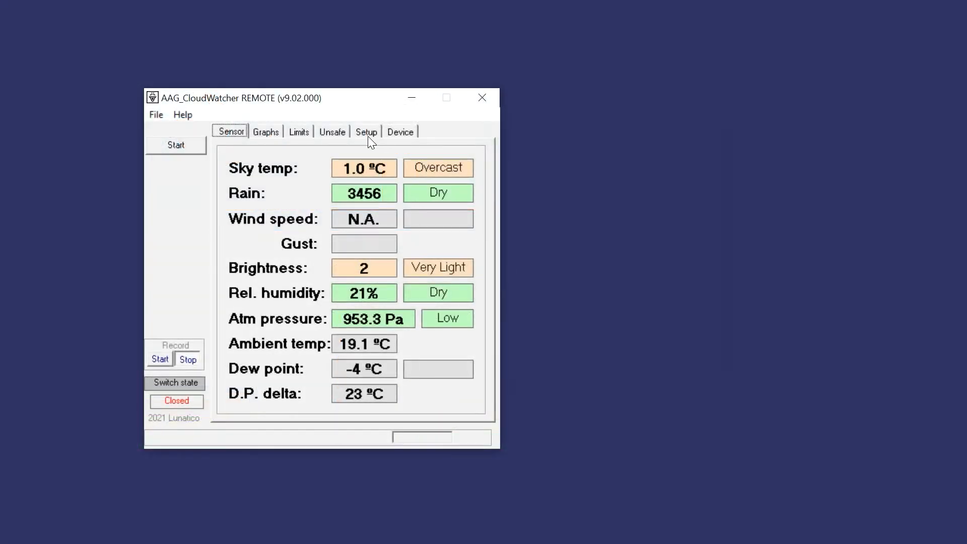
Keep Remote mode, set the parameters transfer path to Z:\, and start reading sensor data.
left_click(365, 131)
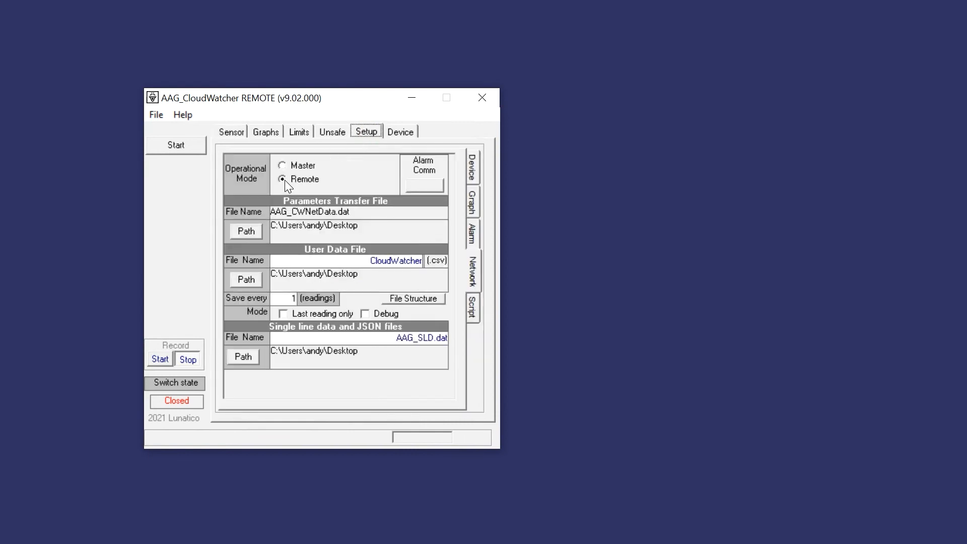
left_click(245, 231)
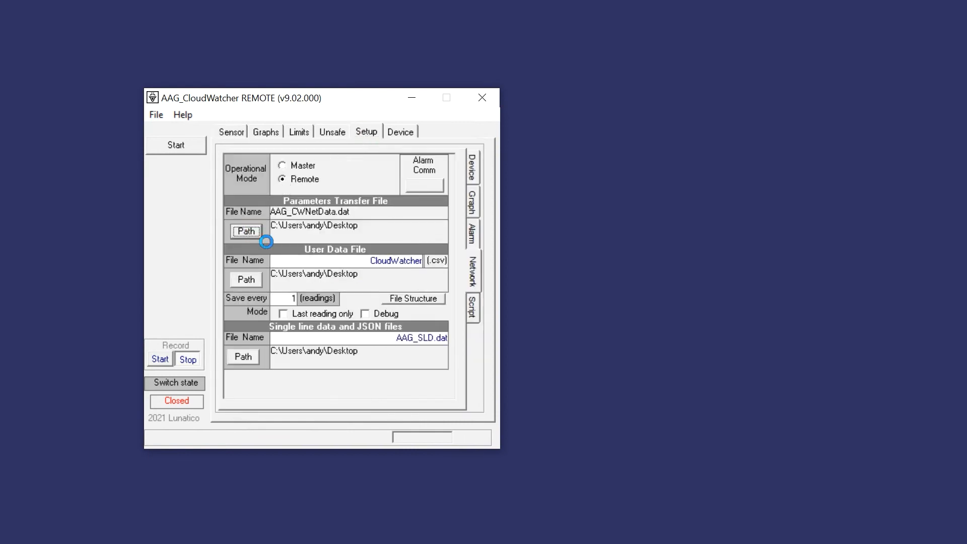
left_click(246, 230)
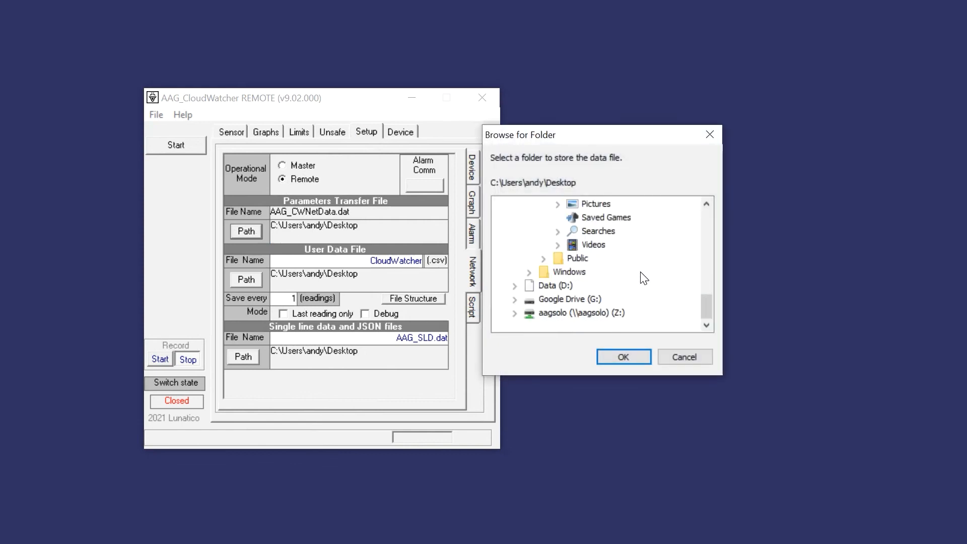
left_click(582, 313)
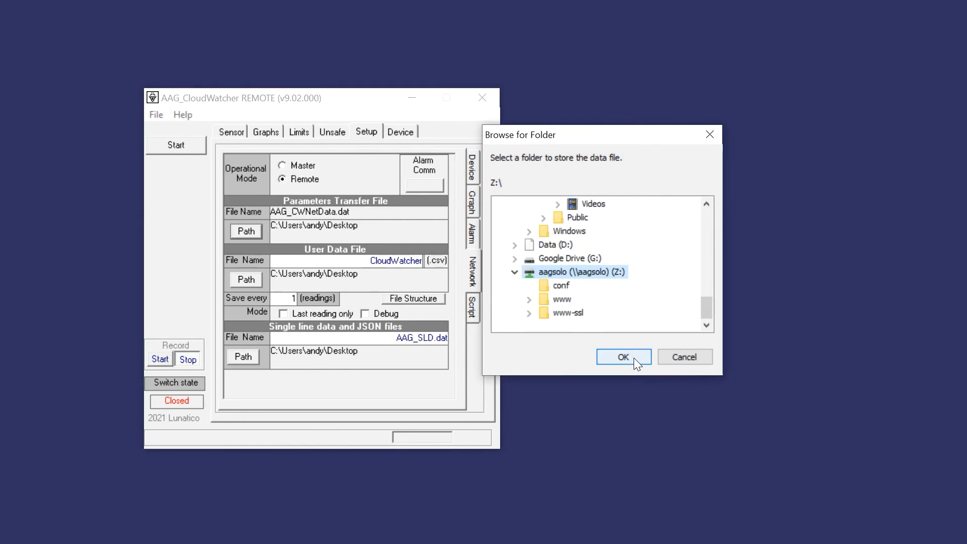
left_click(623, 357)
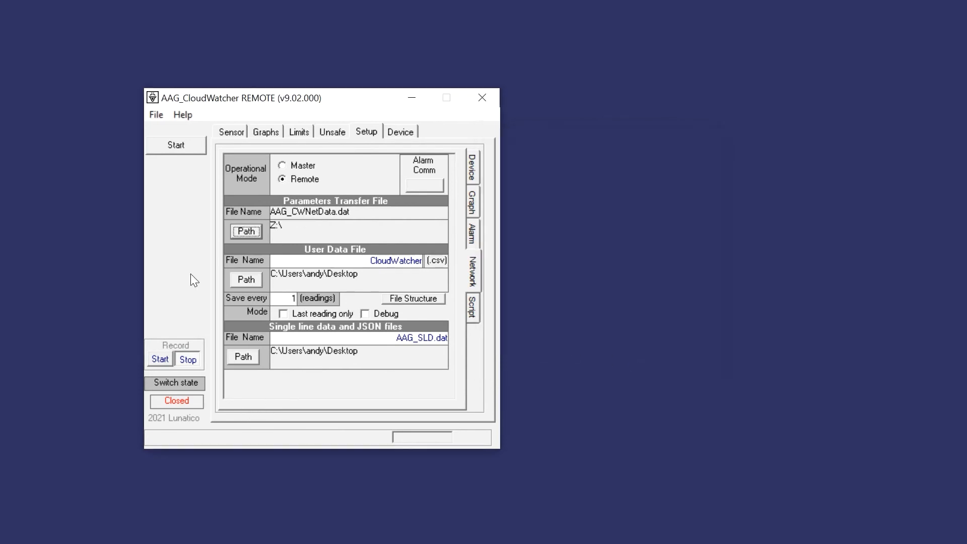
left_click(232, 132)
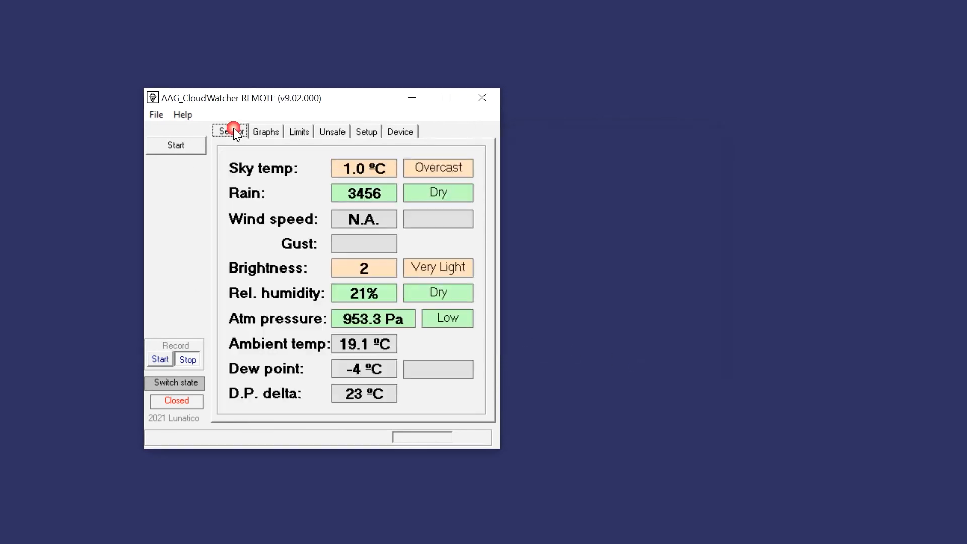
left_click(176, 145)
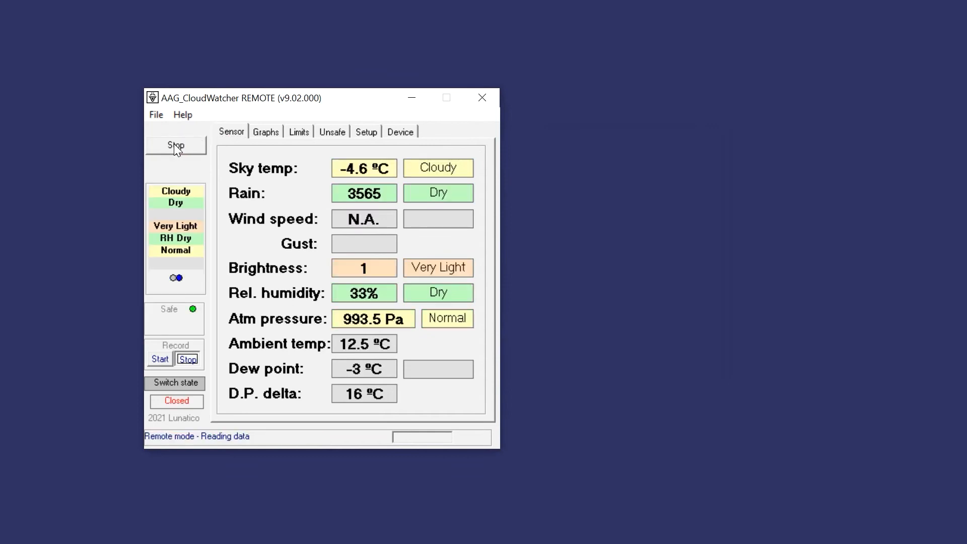